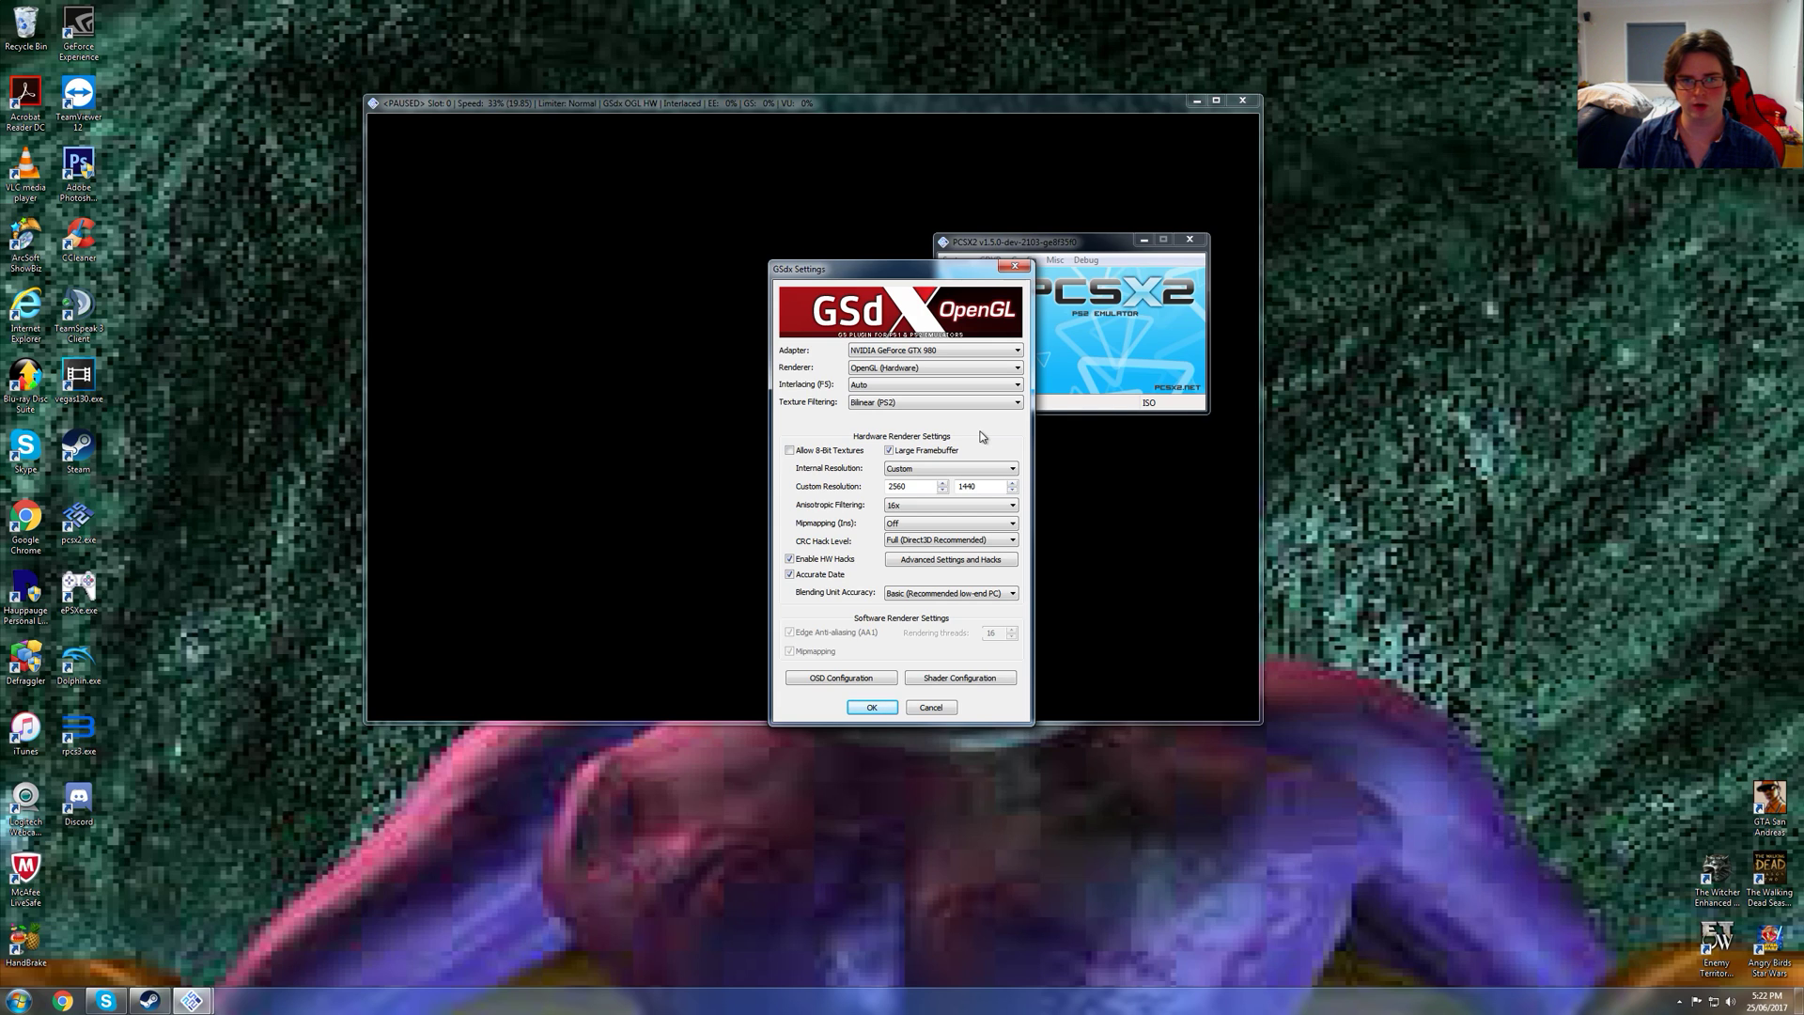
pyautogui.moveTo(904, 450)
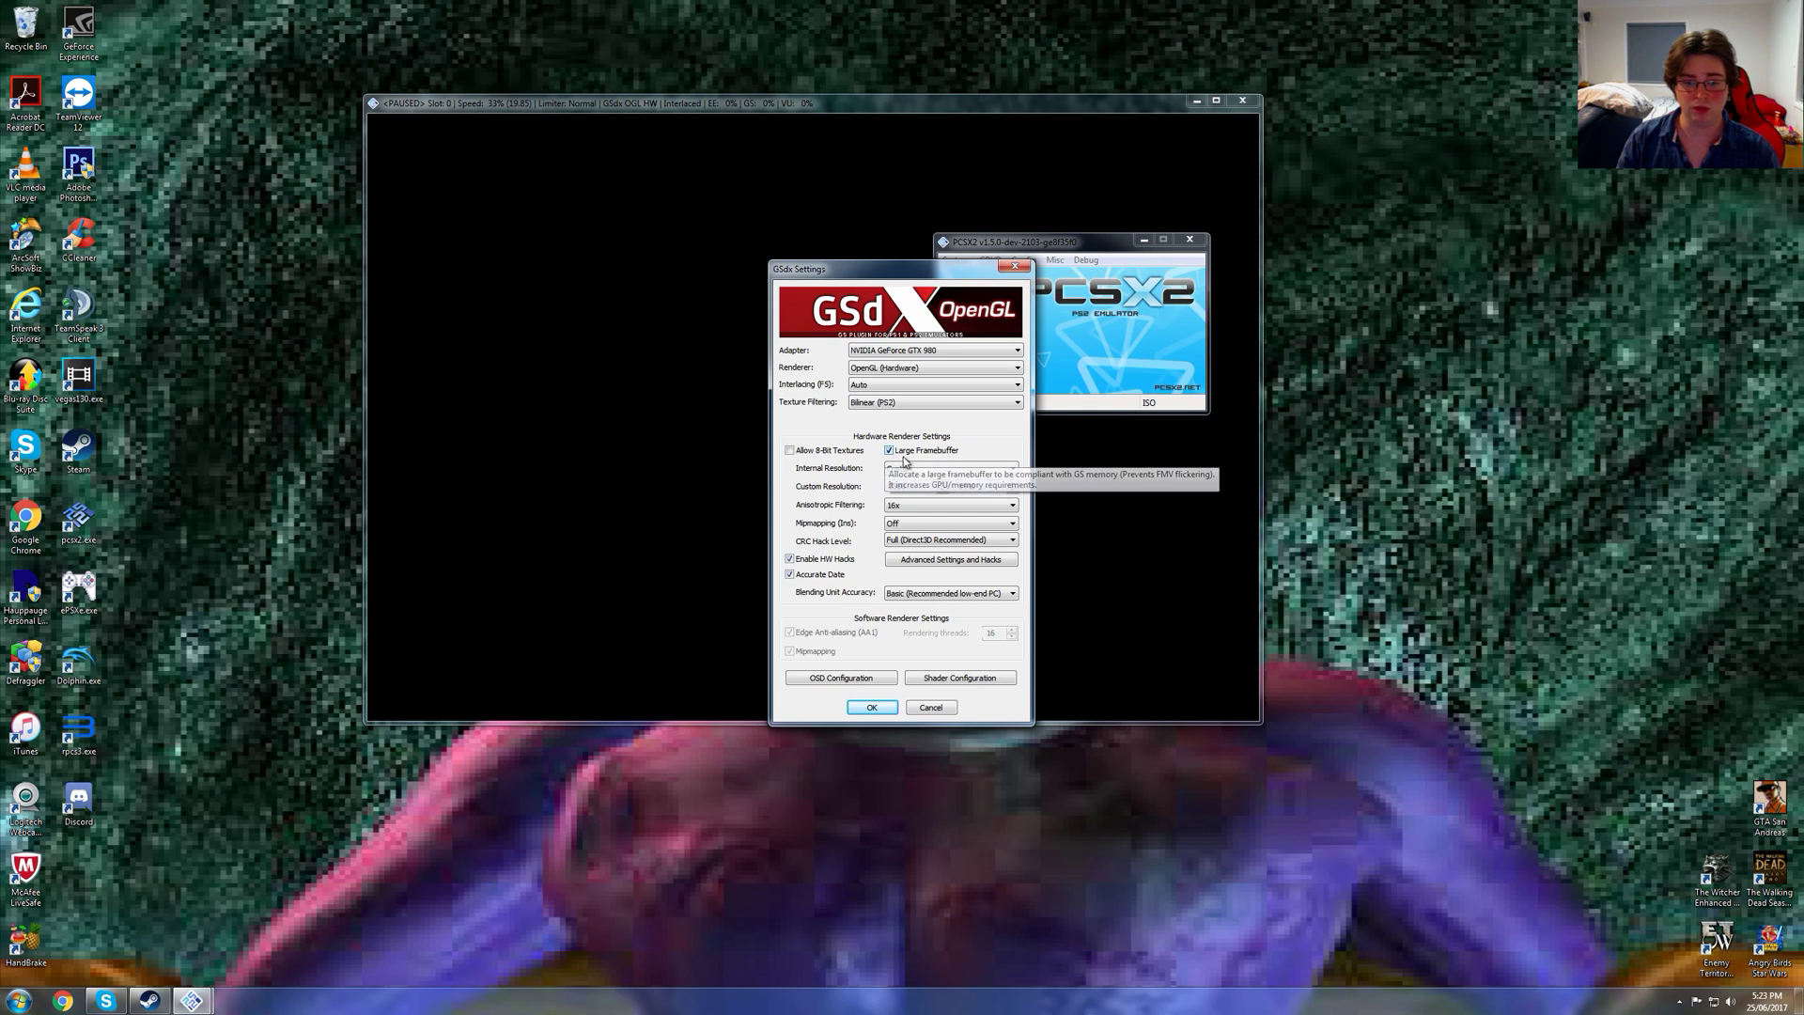
# Review the GS plugin options, leaving hacks and shaders unchanged and blending accuracy at Basic
pyautogui.click(948, 468)
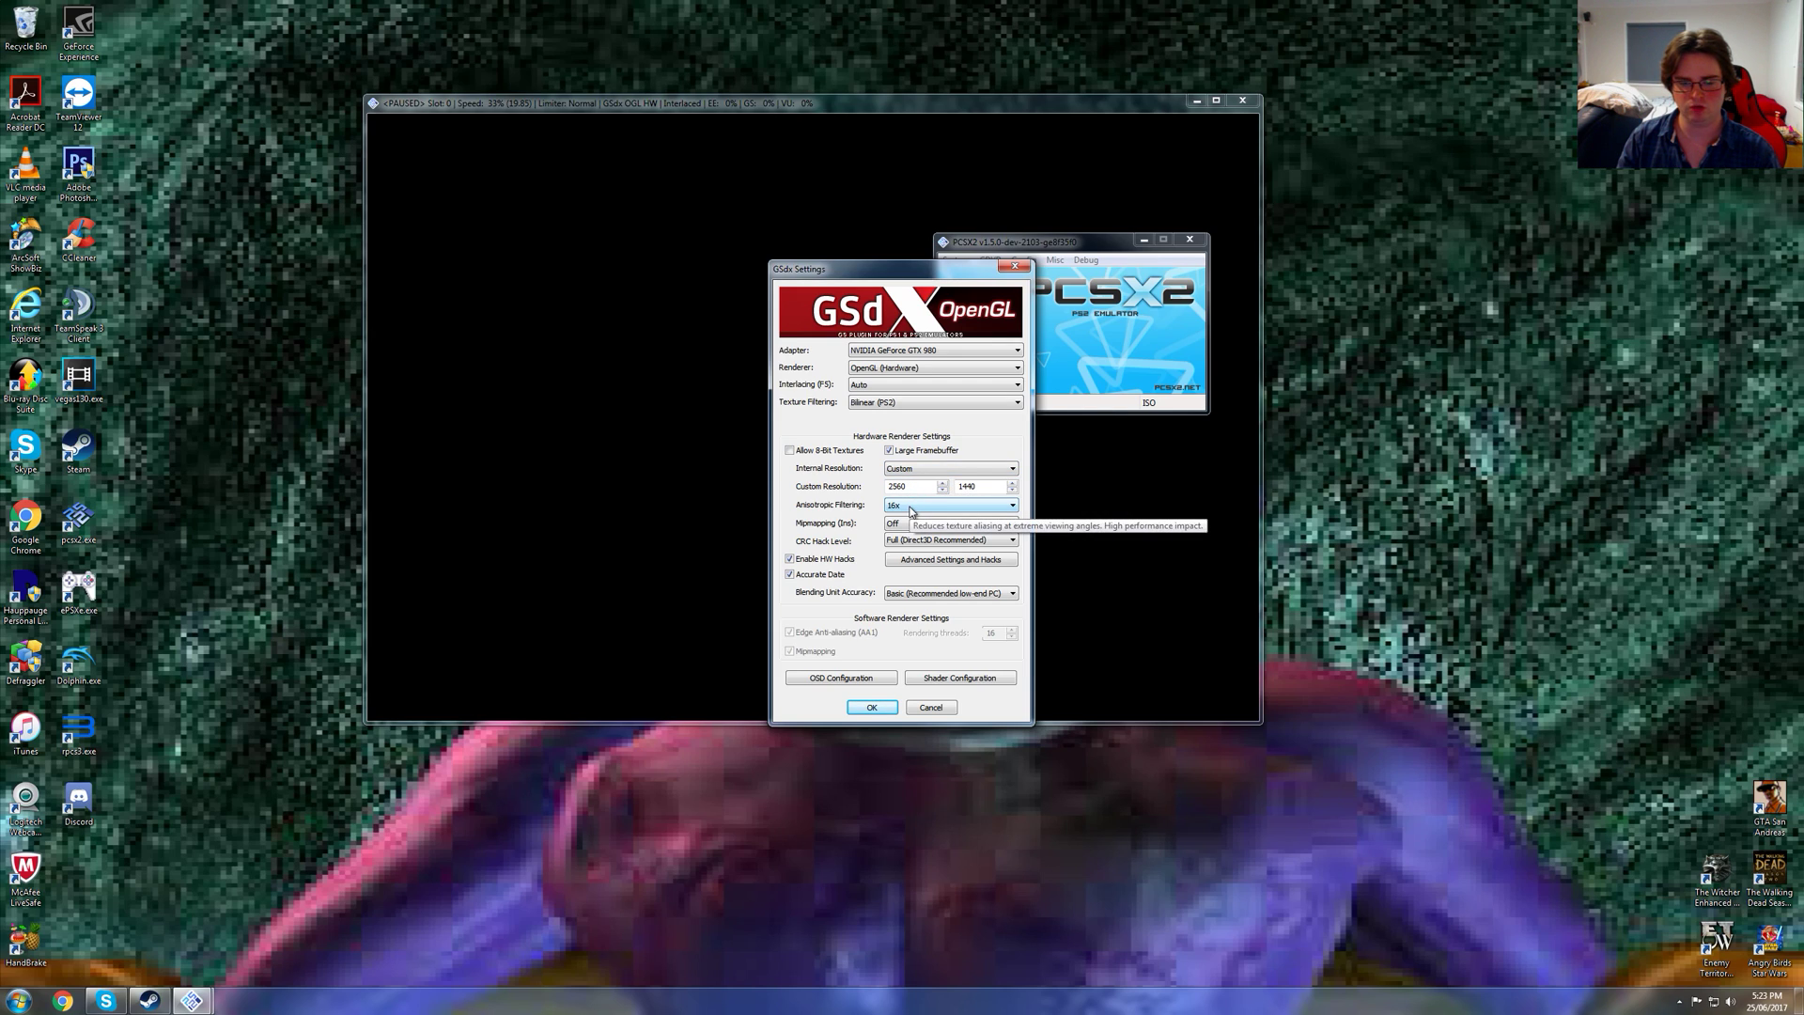
pyautogui.moveTo(909, 529)
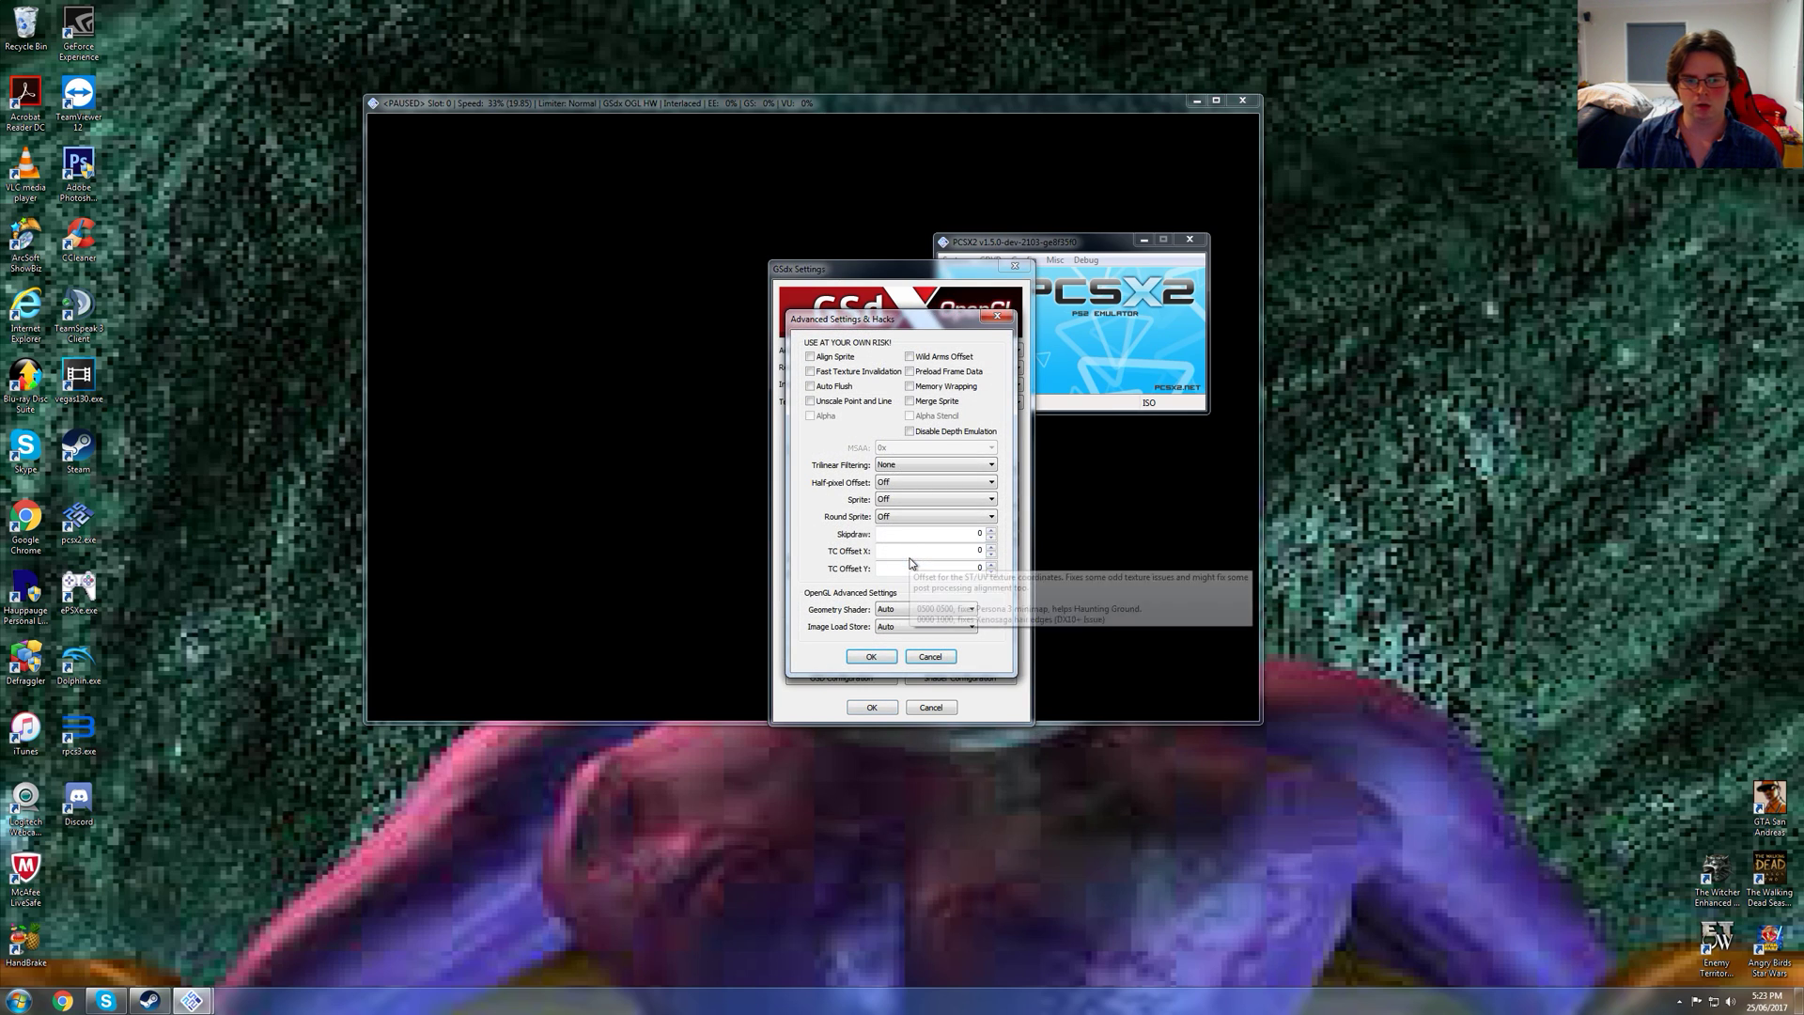
pyautogui.moveTo(883, 608)
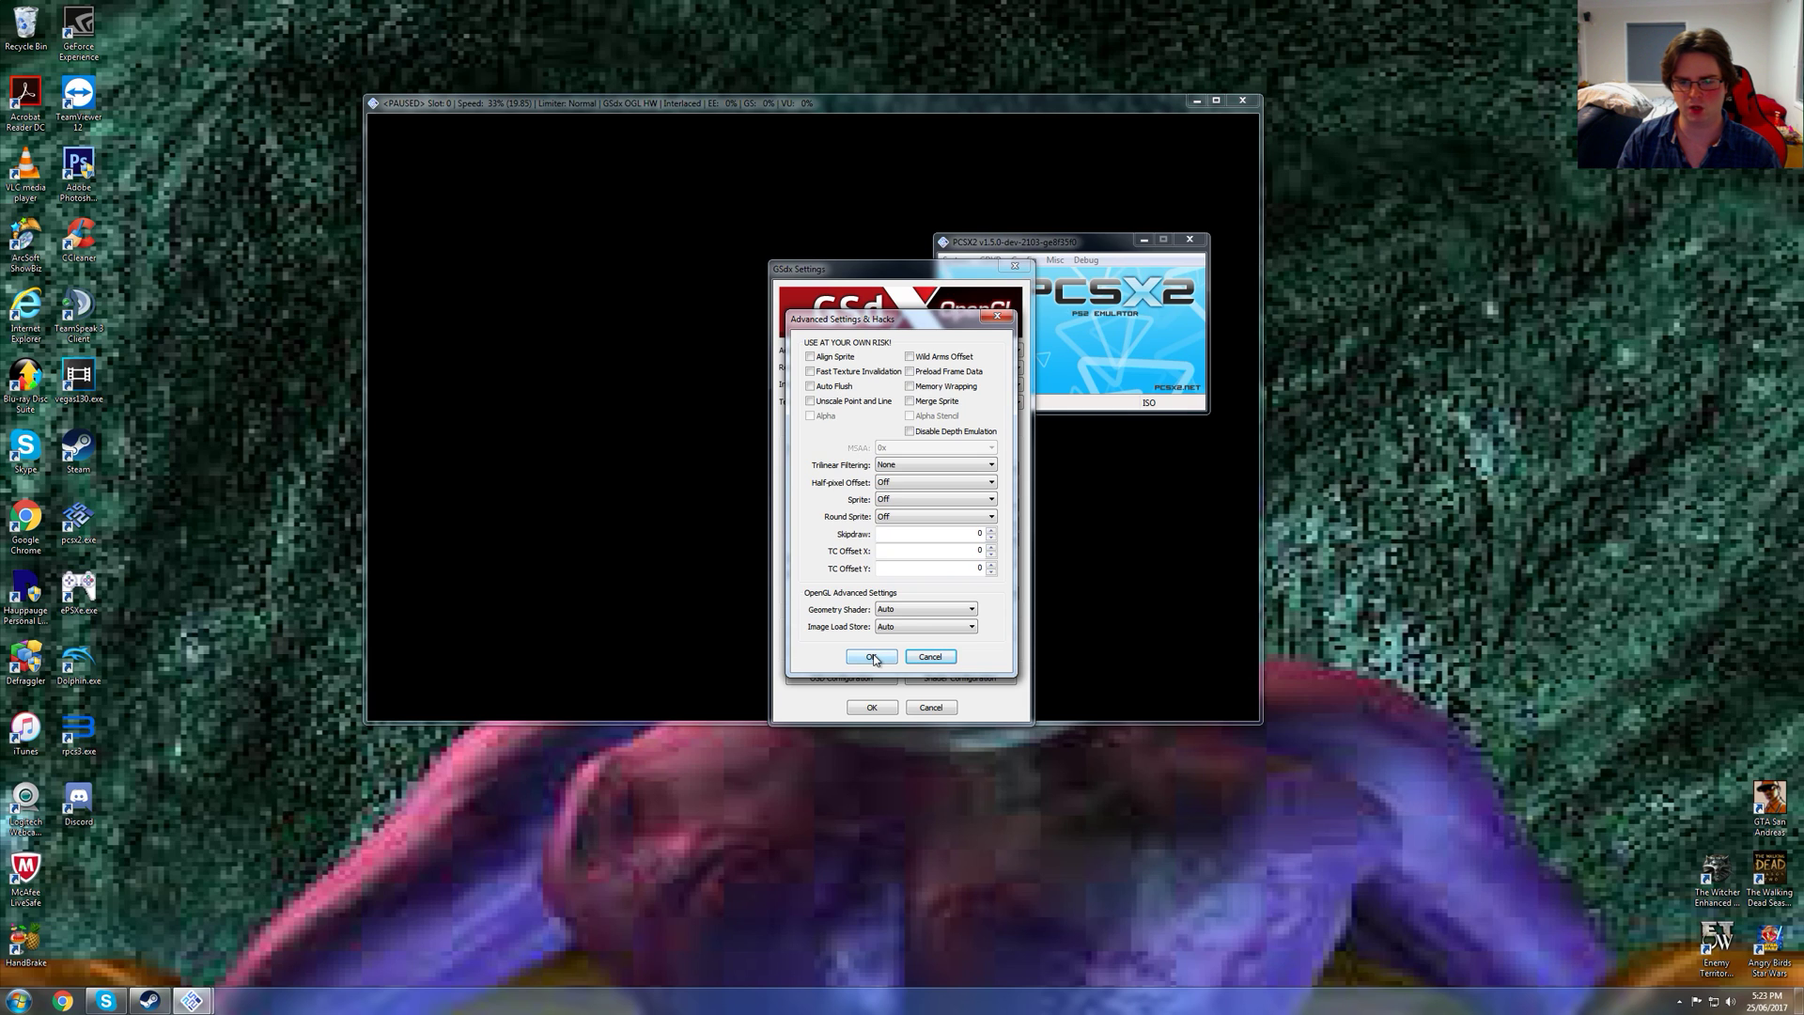
pyautogui.click(870, 656)
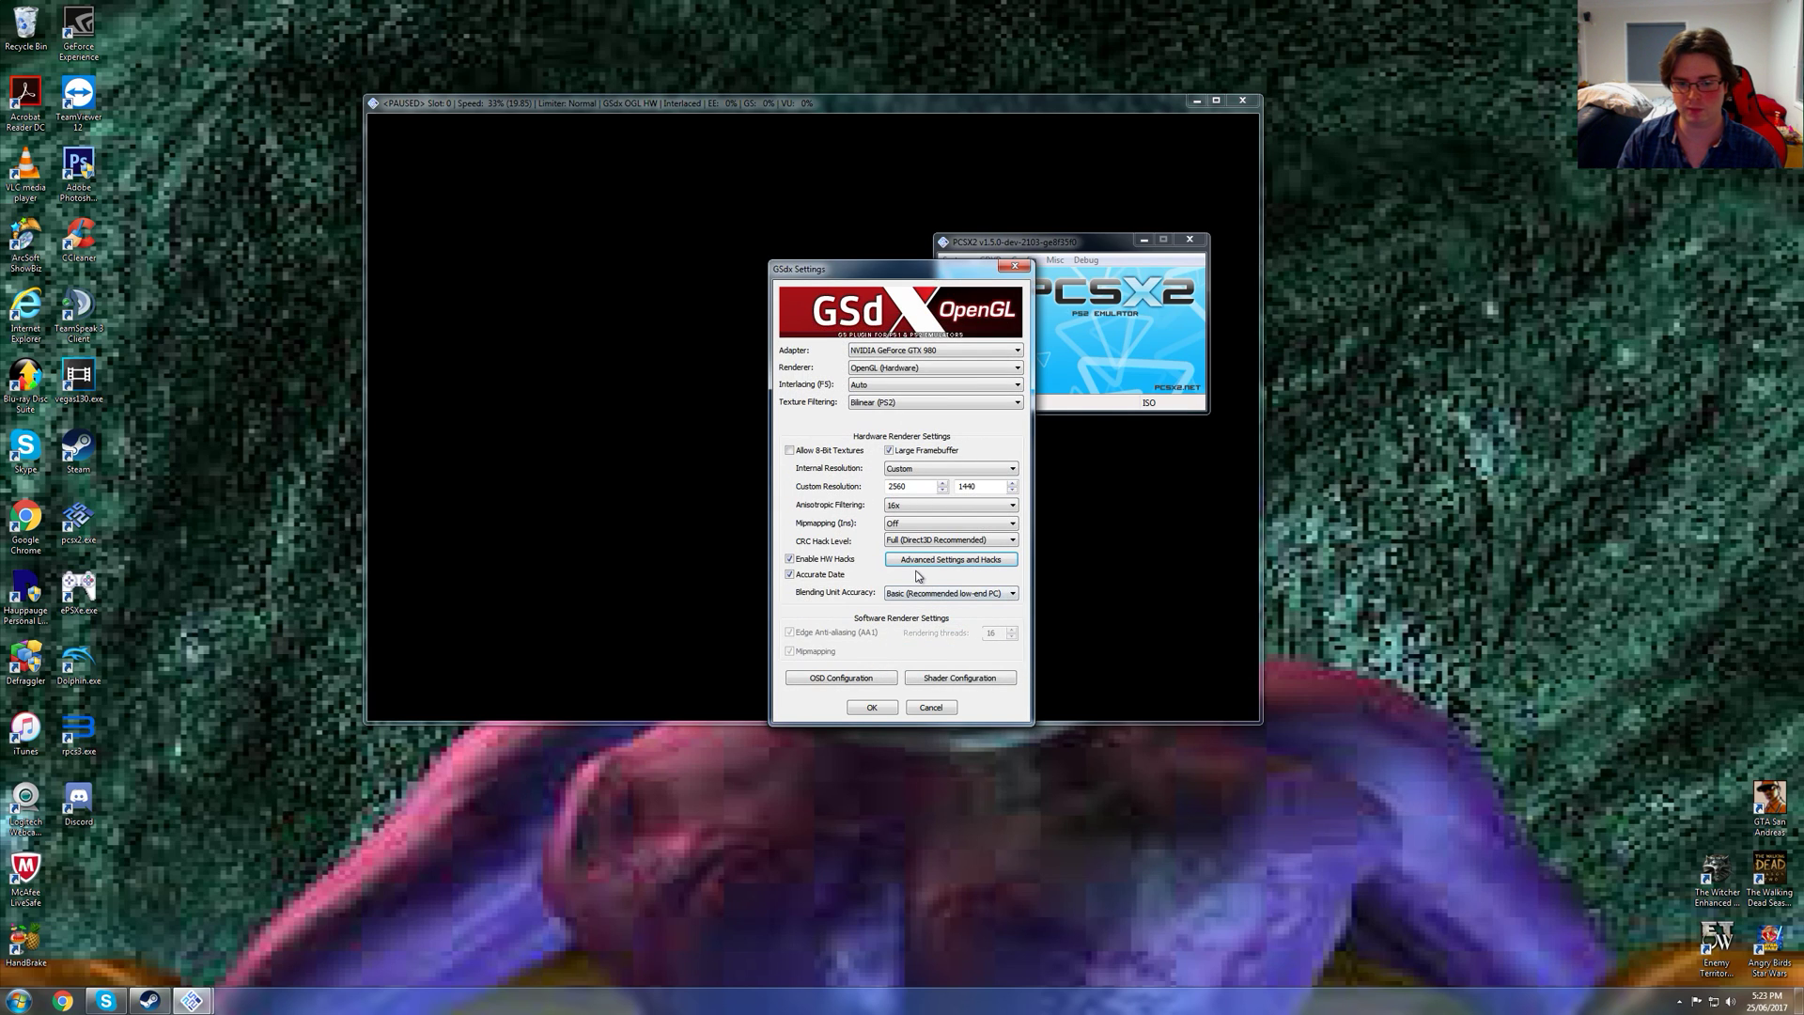
pyautogui.moveTo(949, 592)
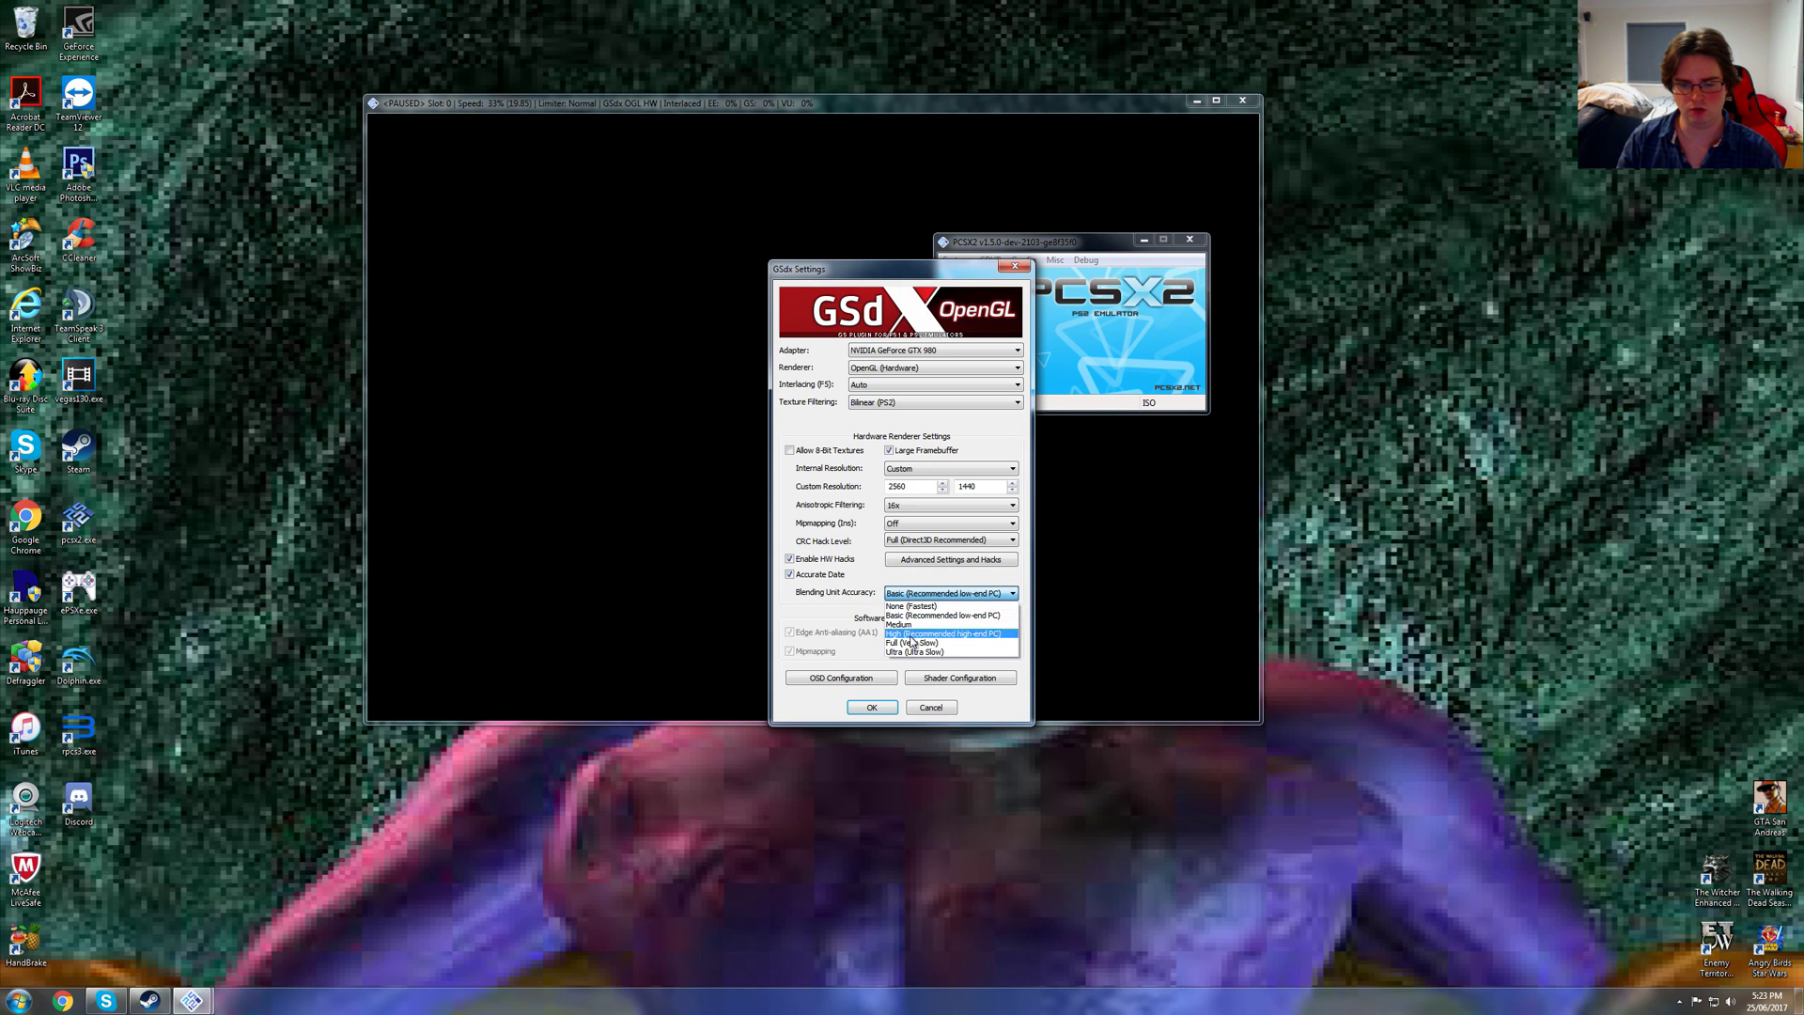
pyautogui.click(947, 593)
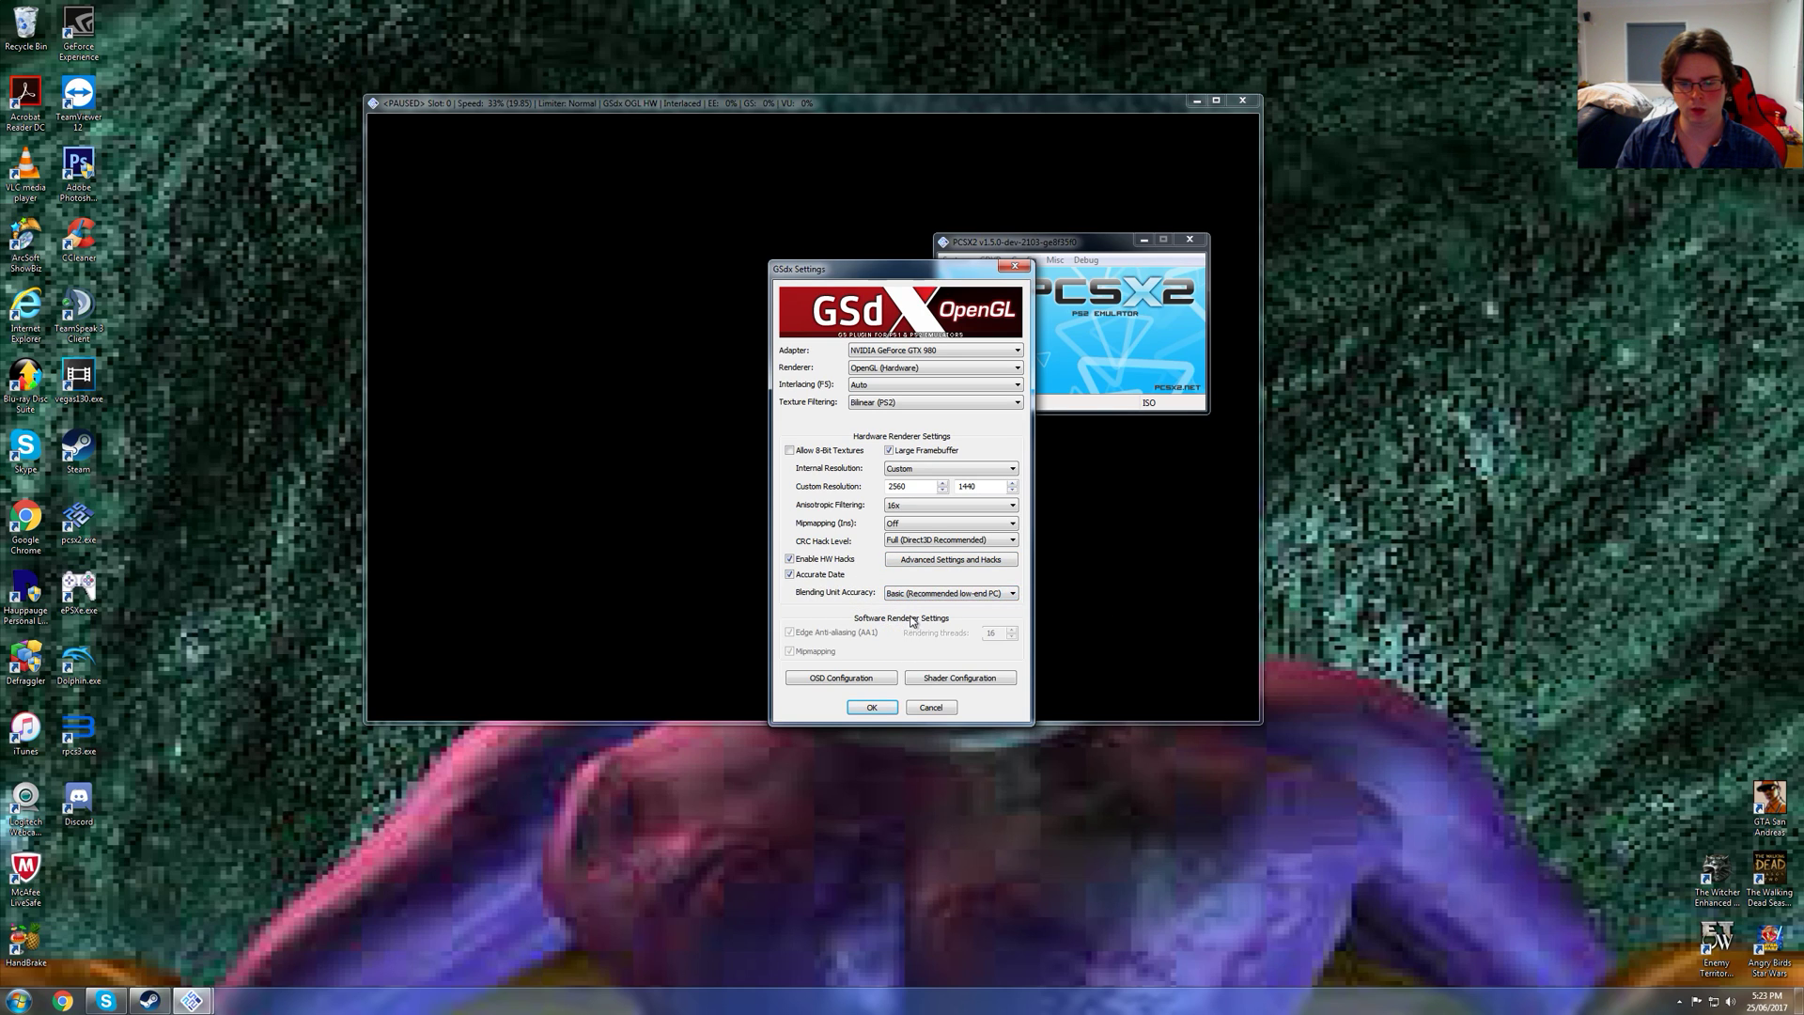
pyautogui.click(960, 676)
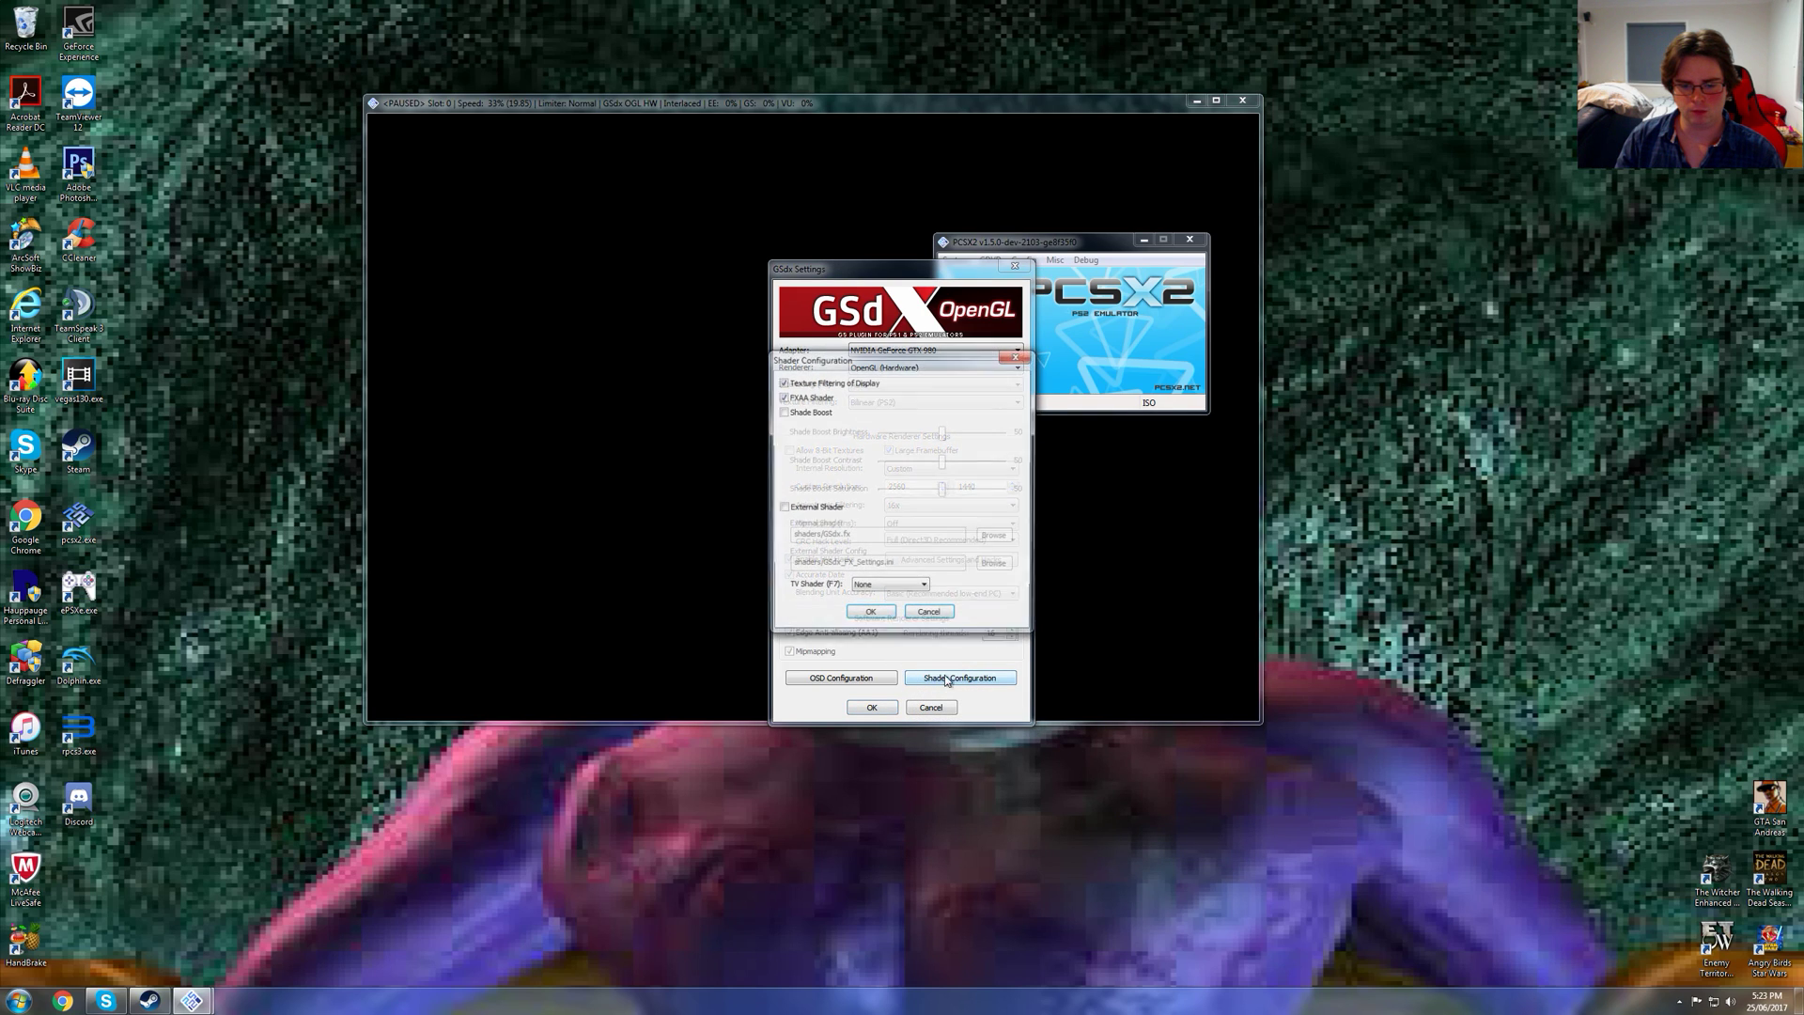
pyautogui.click(959, 676)
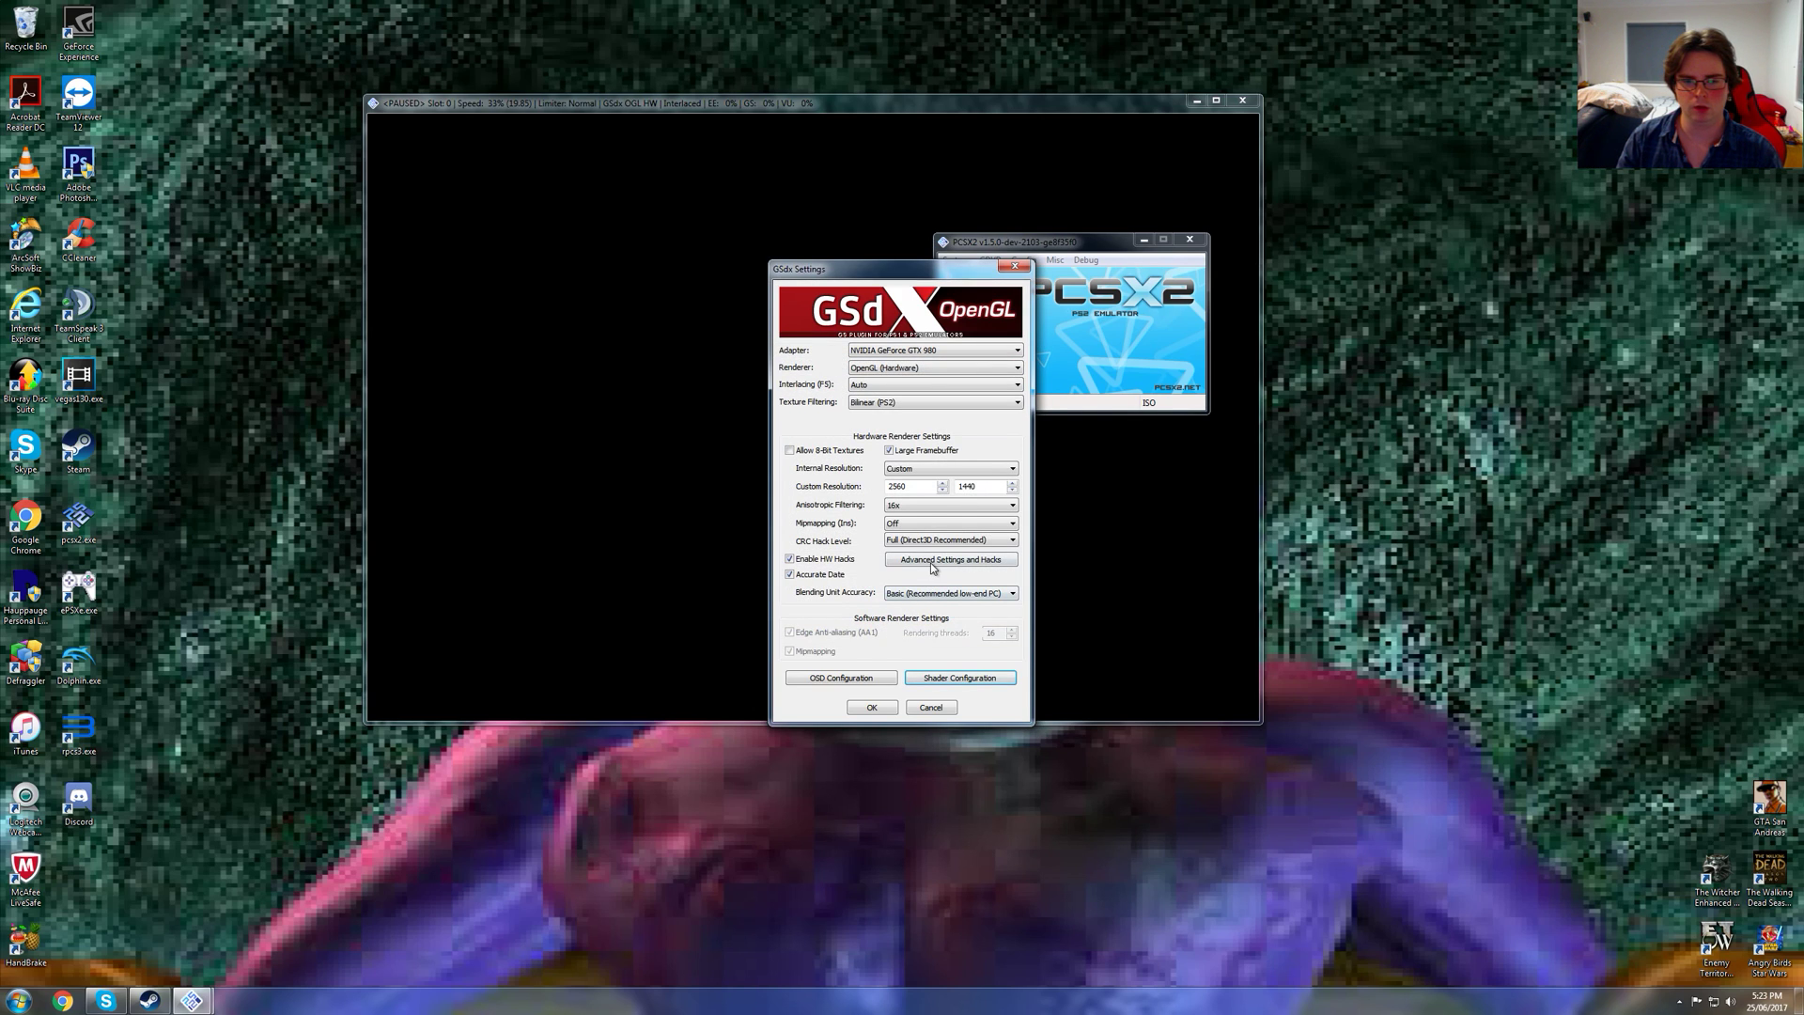
pyautogui.moveTo(957, 431)
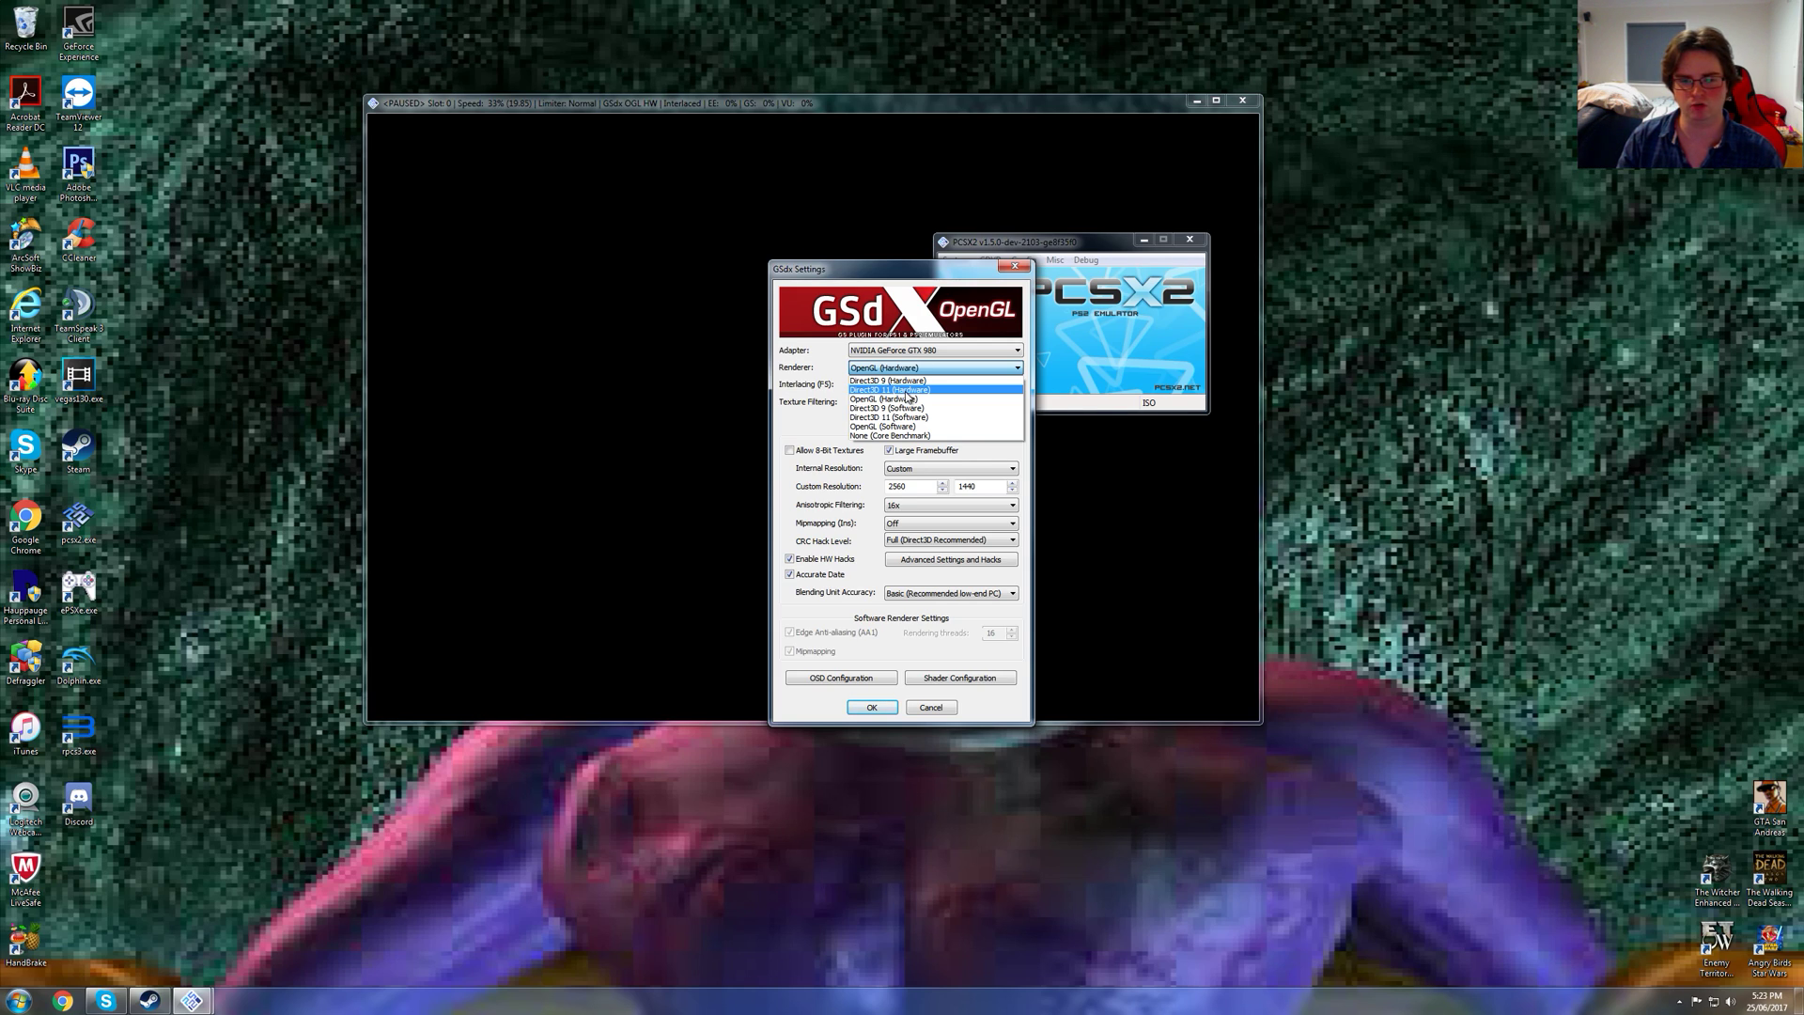
# Keep the OpenGL hardware renderer and enable the MTVU speedhack, resuming the game
pyautogui.click(932, 401)
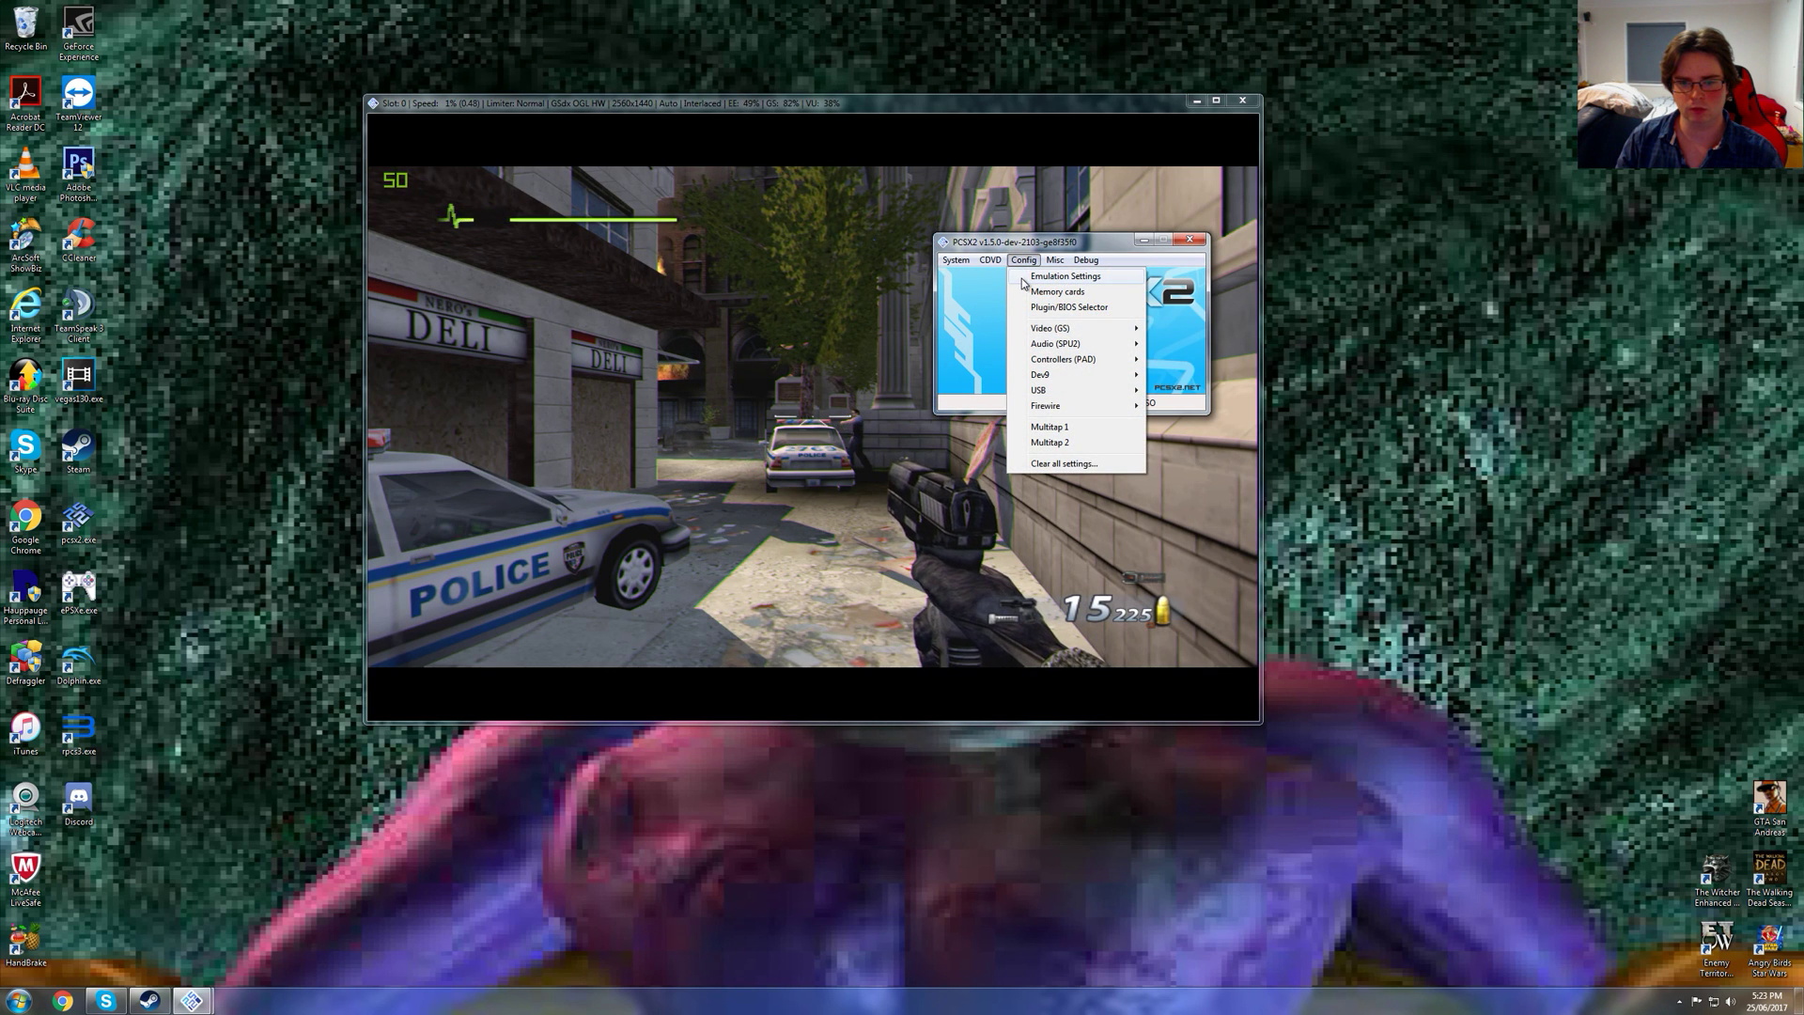
pyautogui.click(1064, 275)
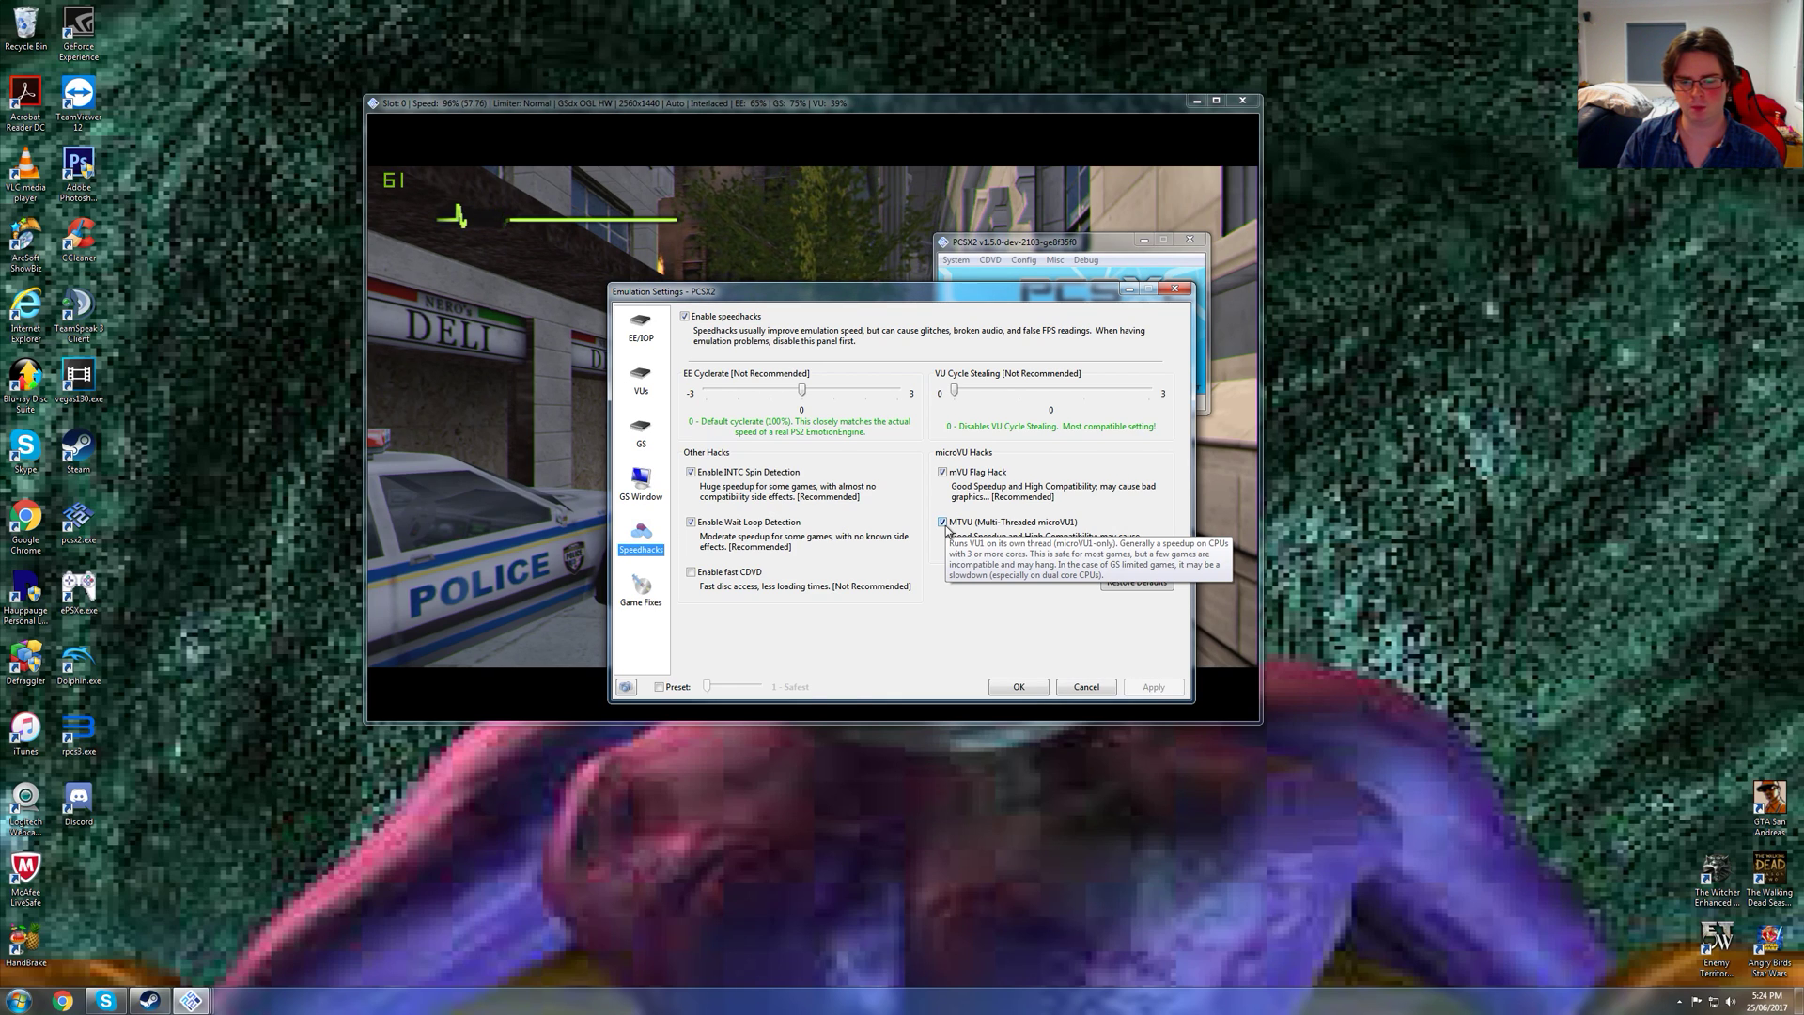
pyautogui.moveTo(1029, 684)
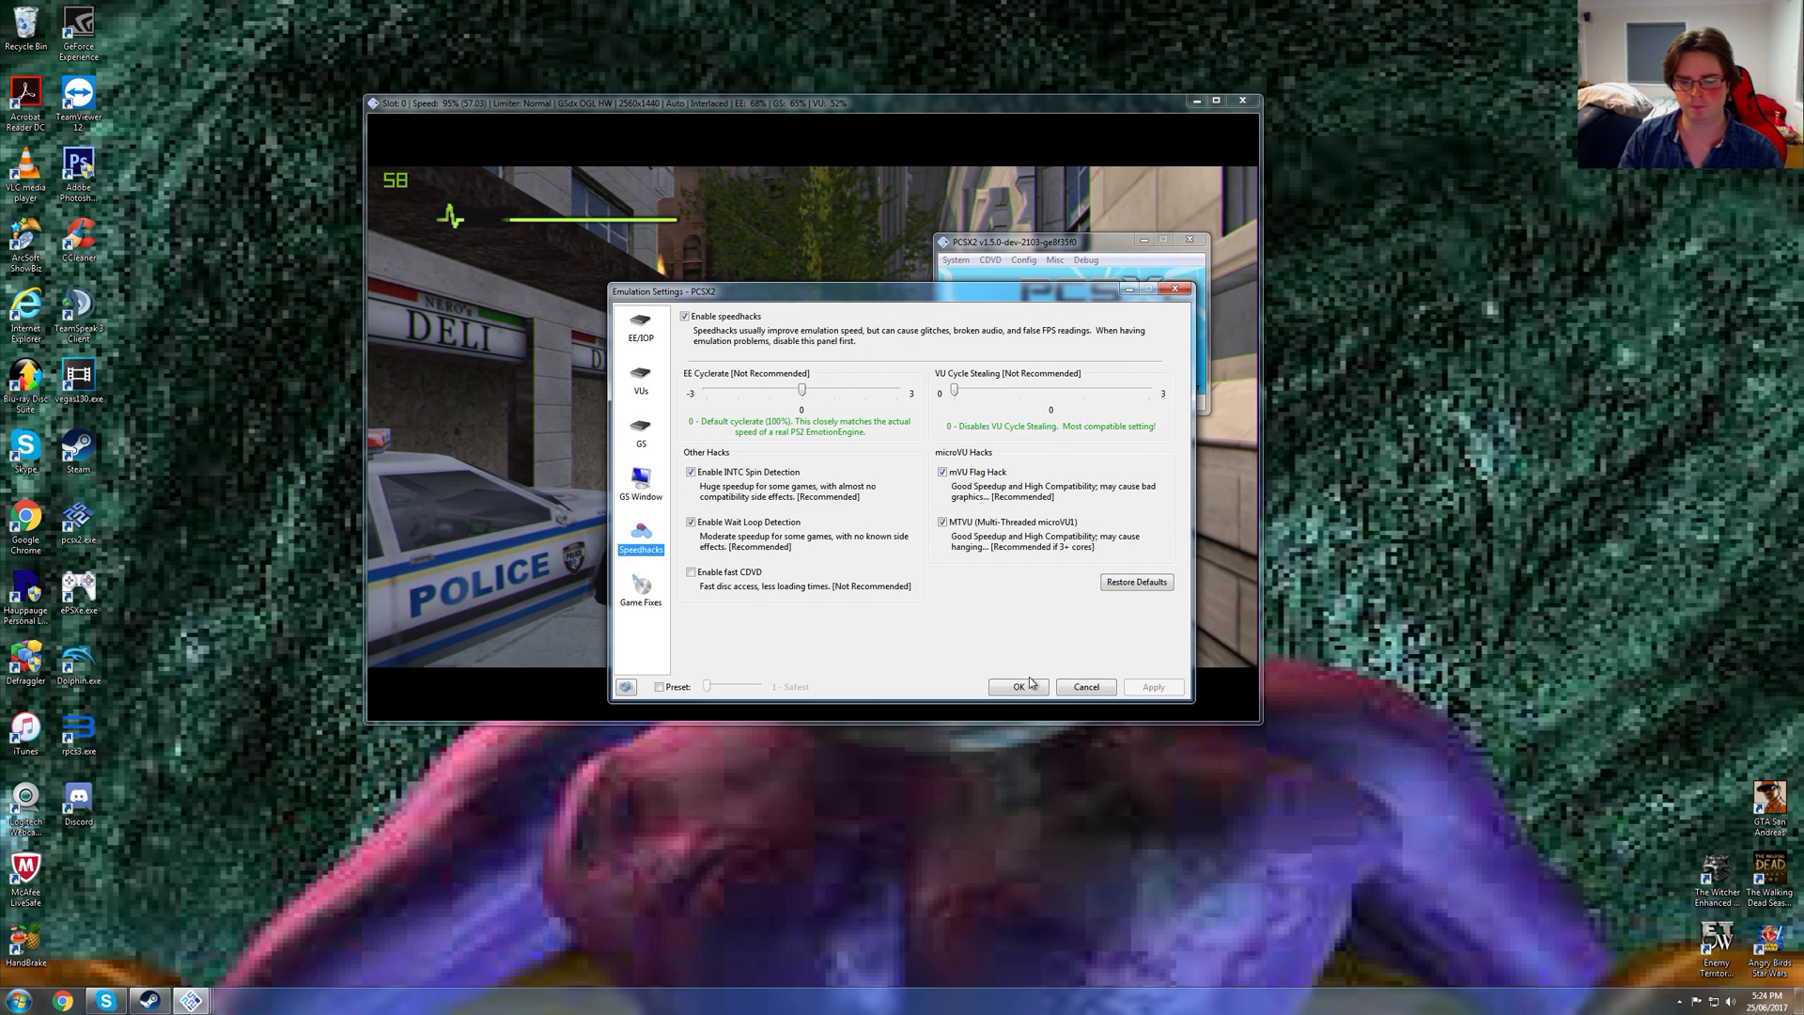
pyautogui.click(1016, 686)
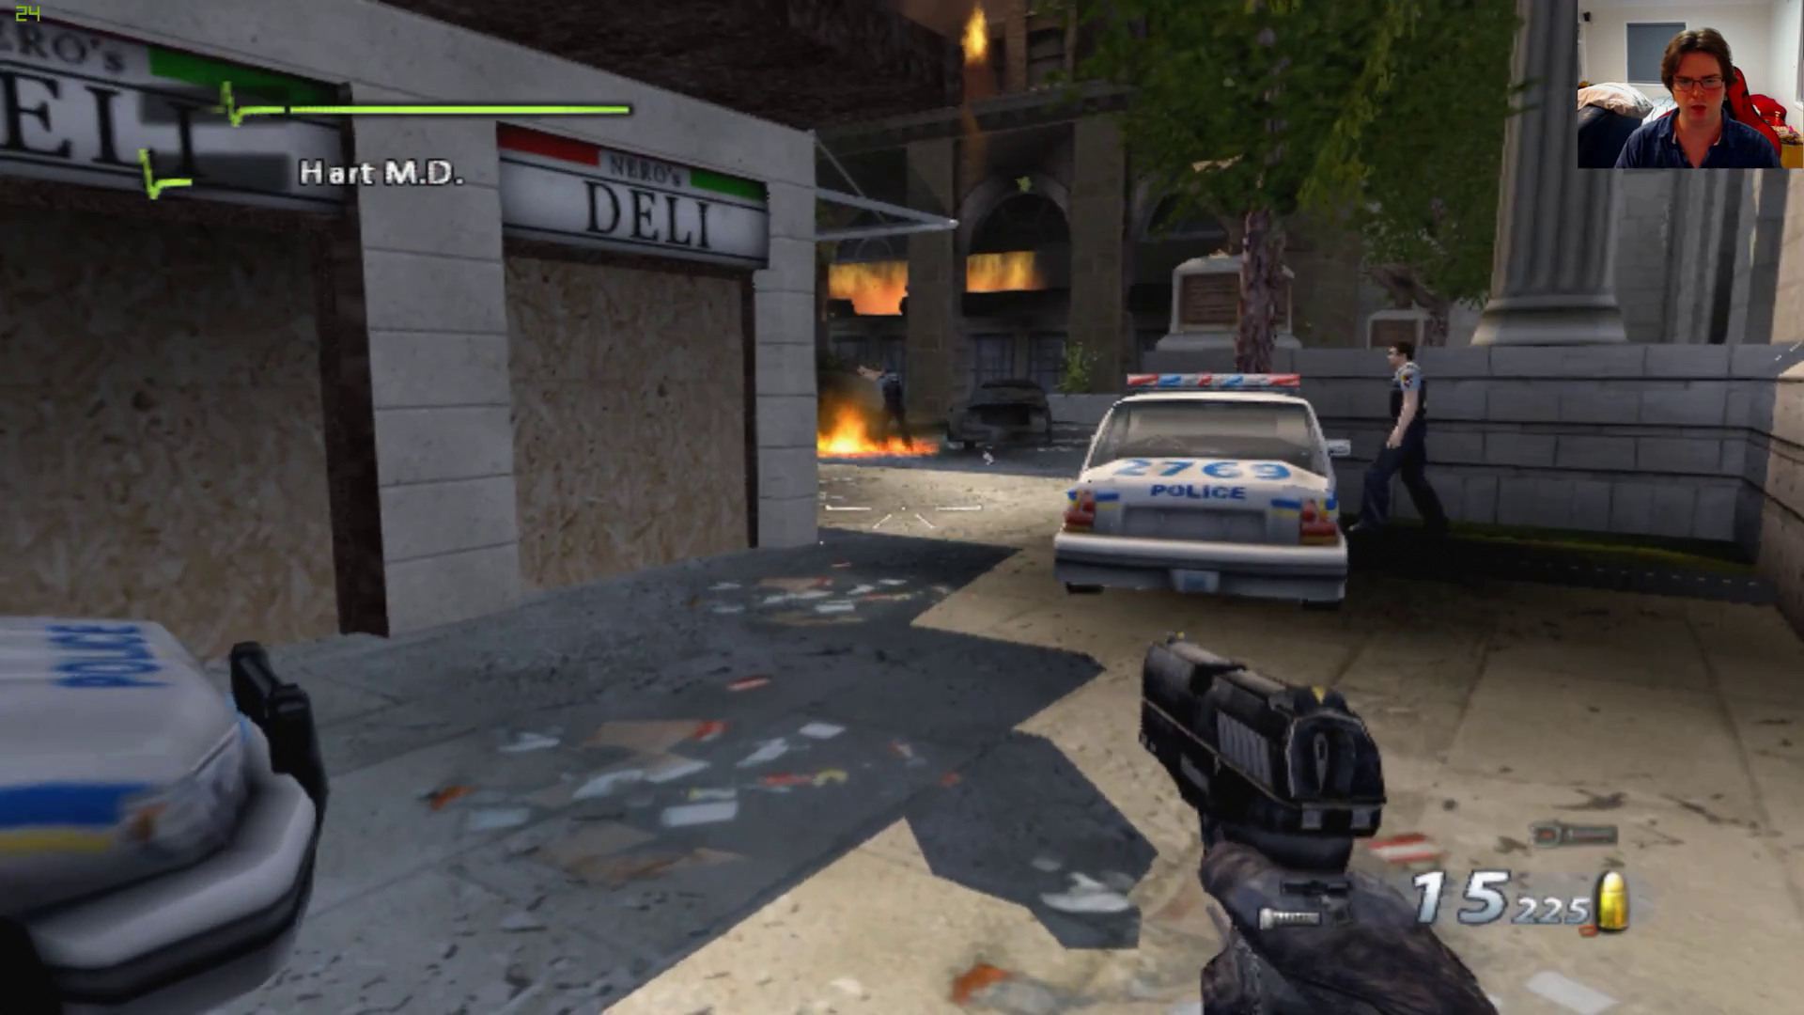
pyautogui.moveTo(902, 507)
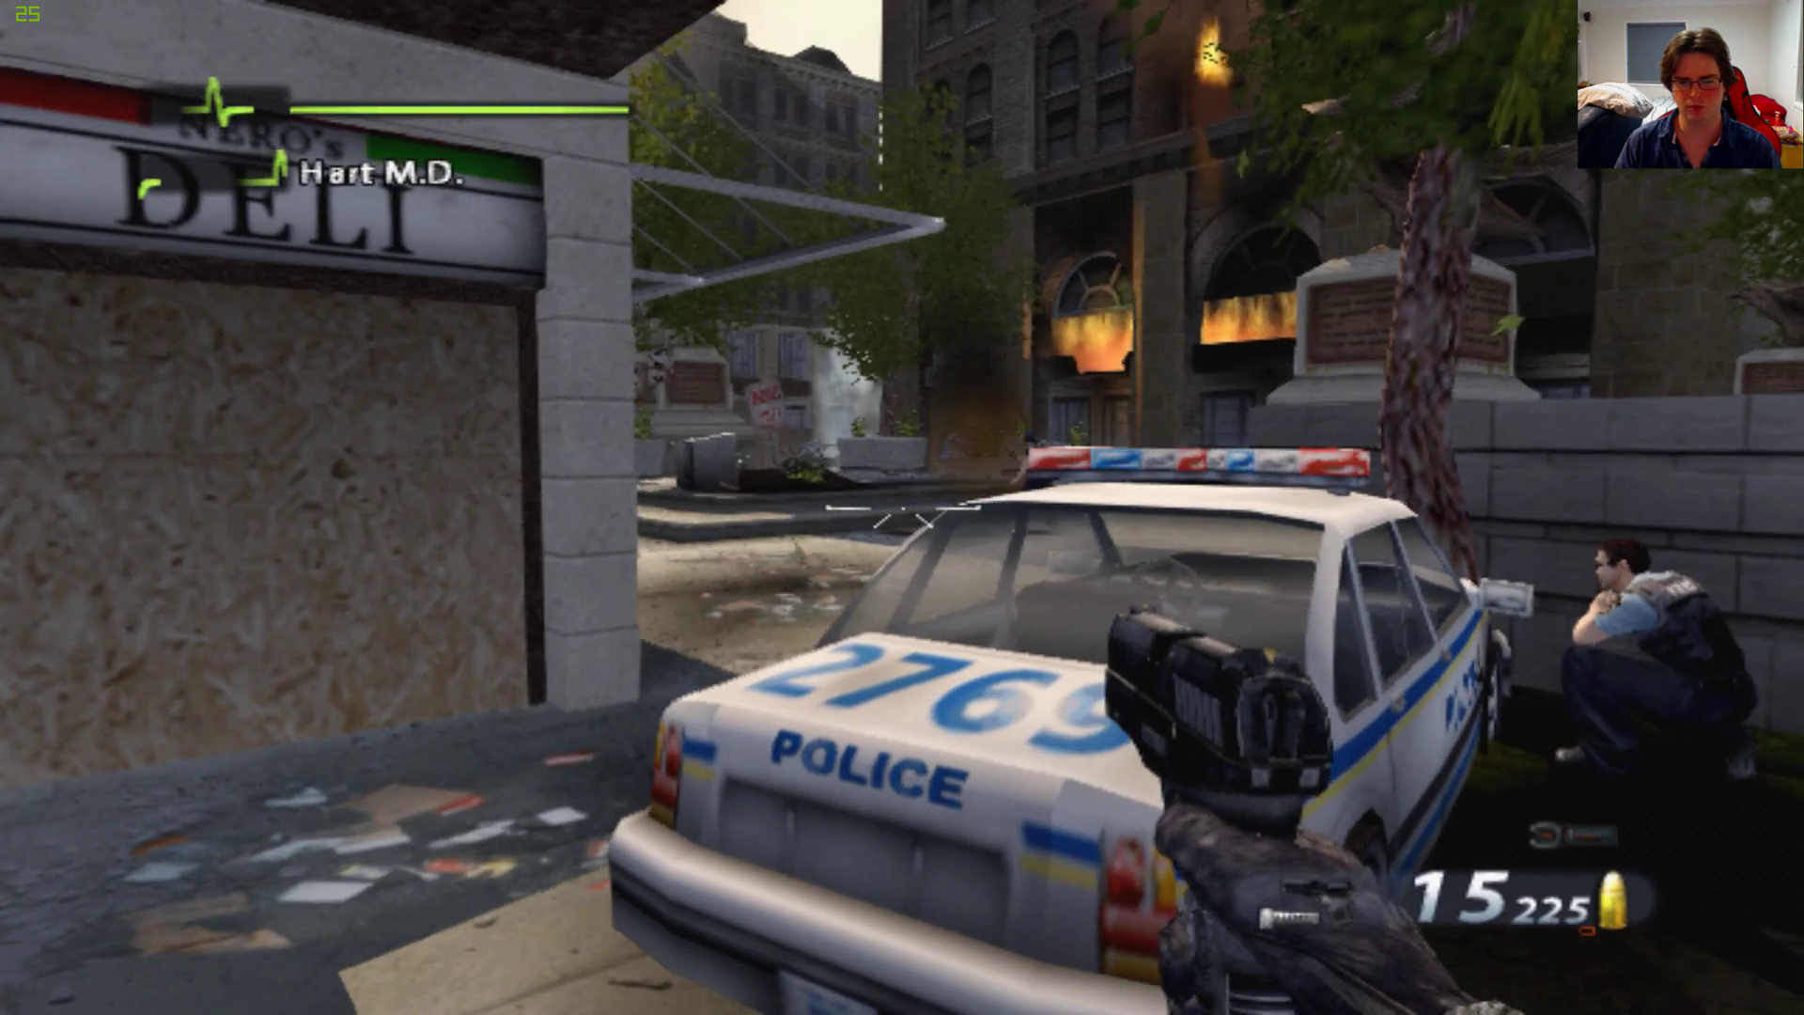
pyautogui.moveTo(901, 508)
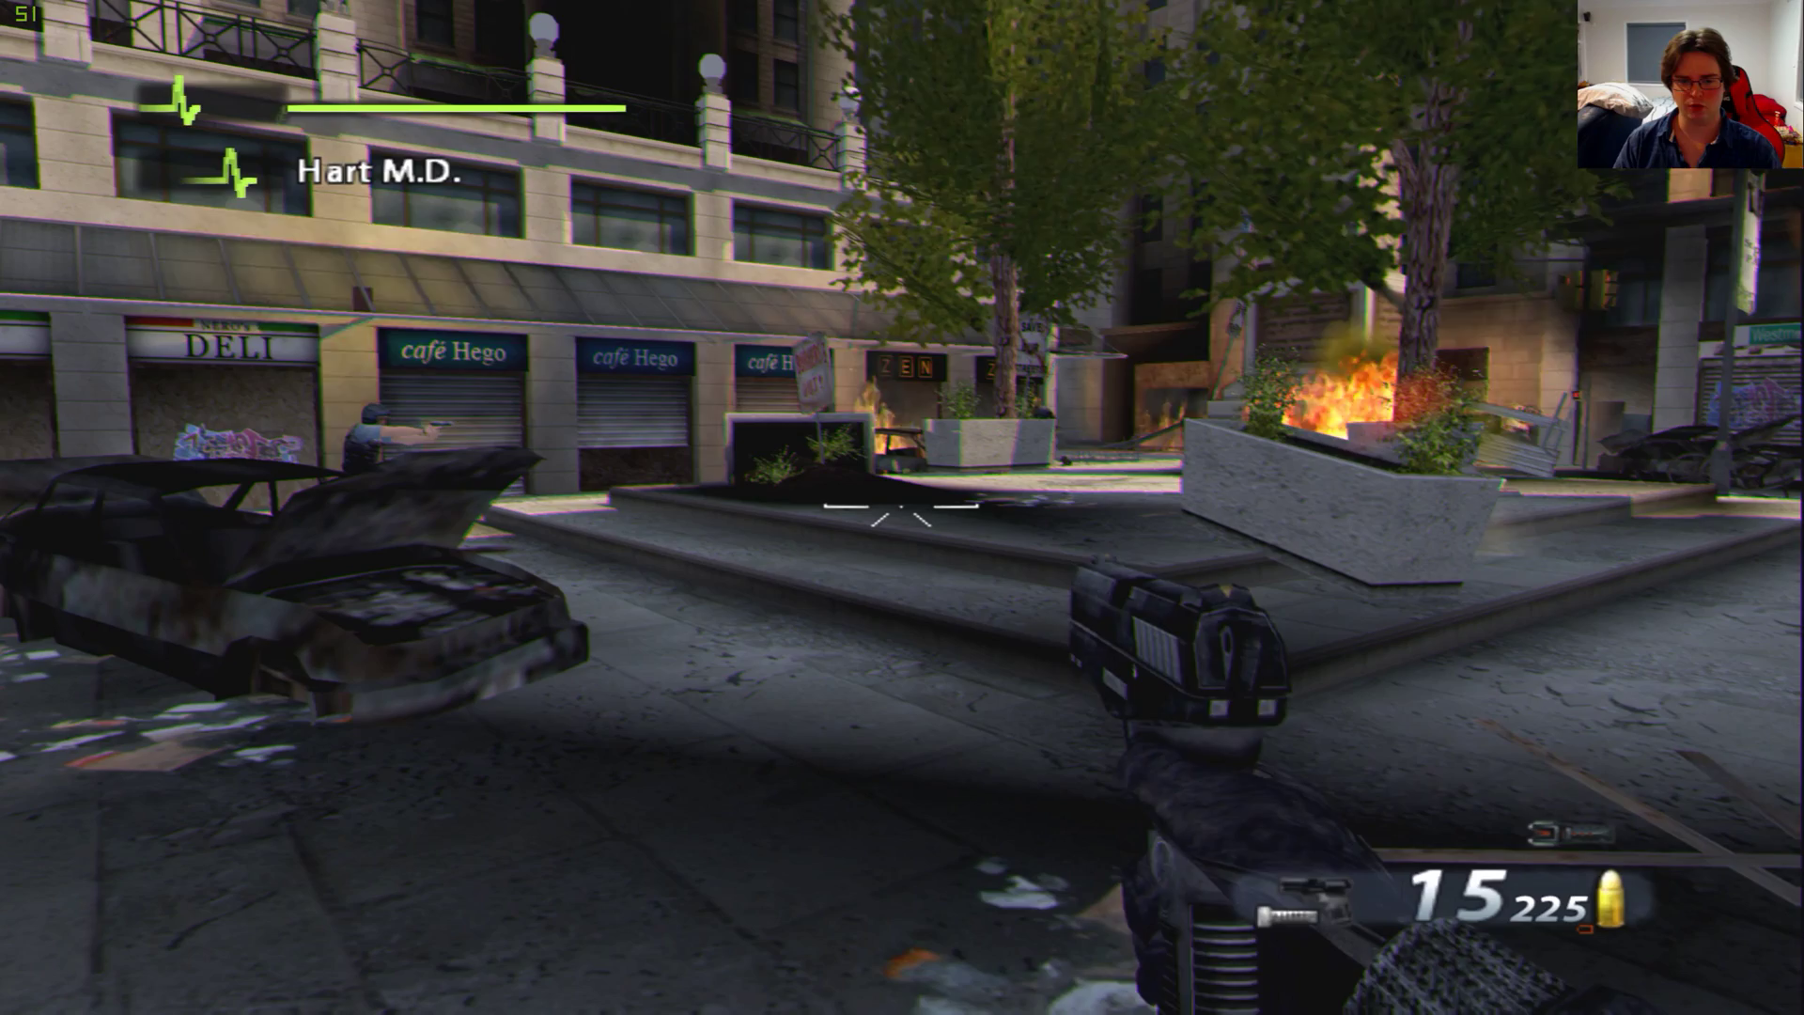
pyautogui.moveTo(901, 508)
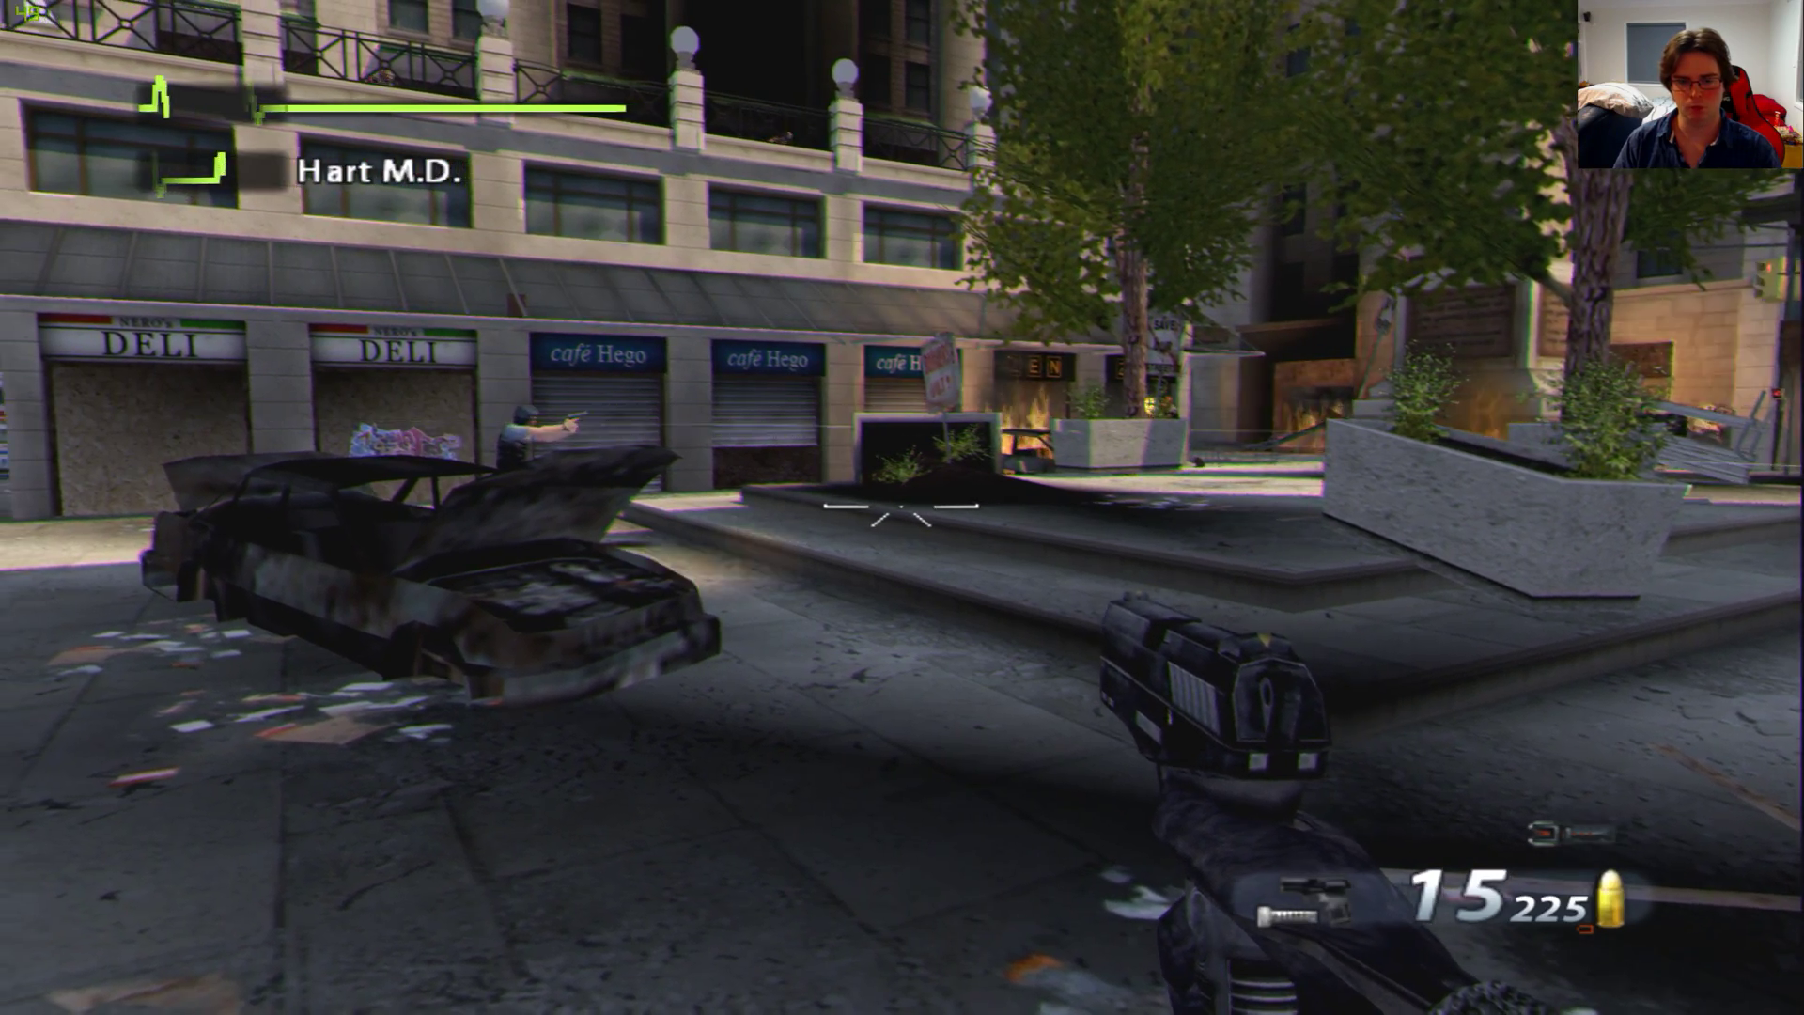
pyautogui.moveTo(902, 507)
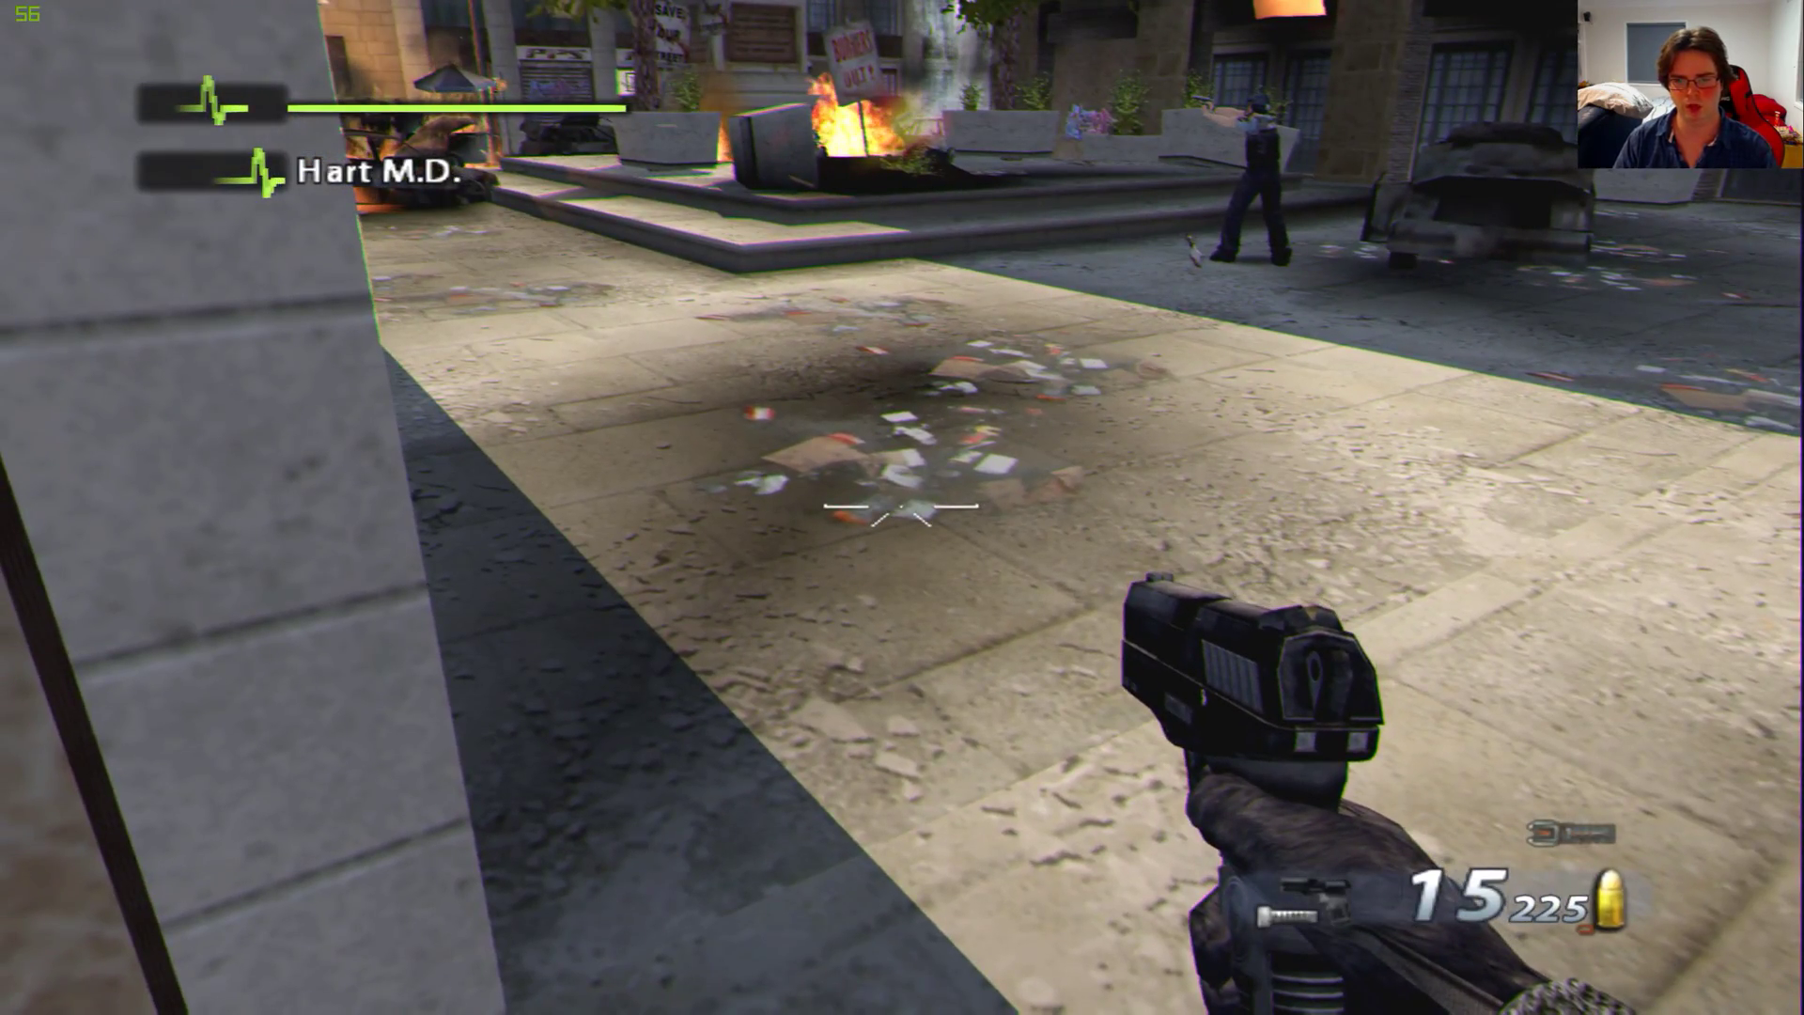
pyautogui.moveTo(902, 507)
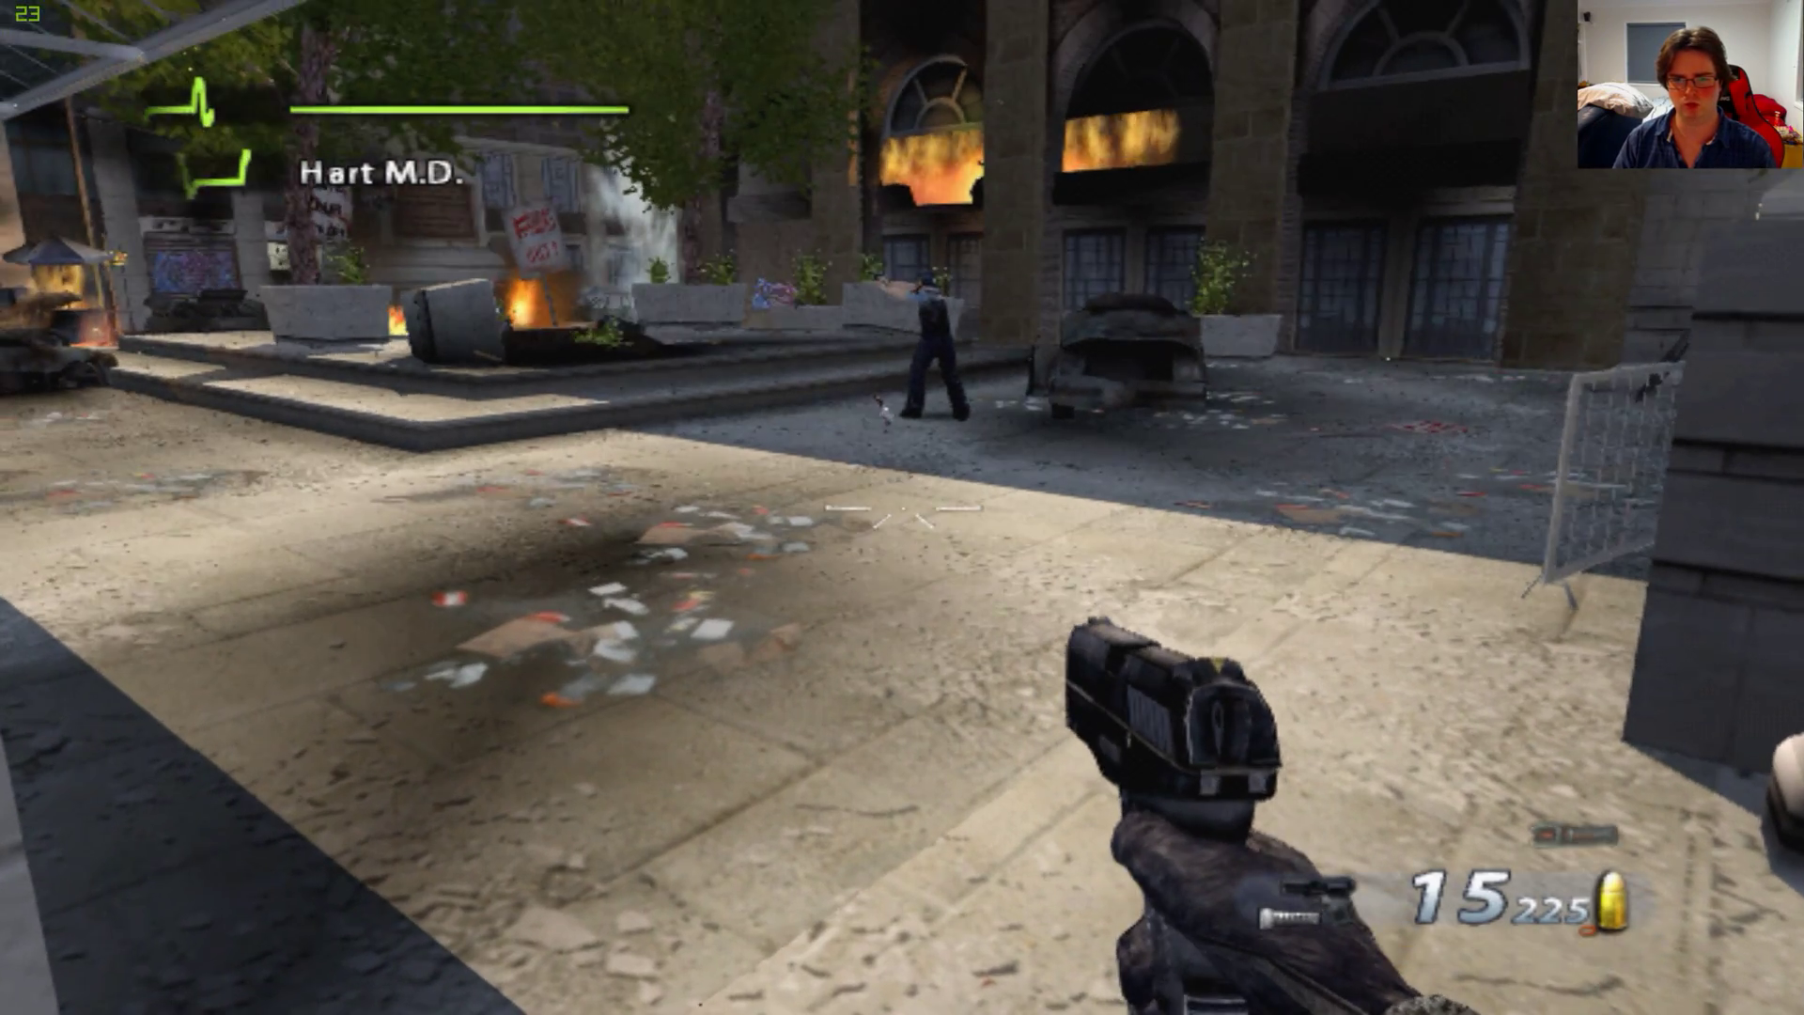
pyautogui.moveTo(902, 507)
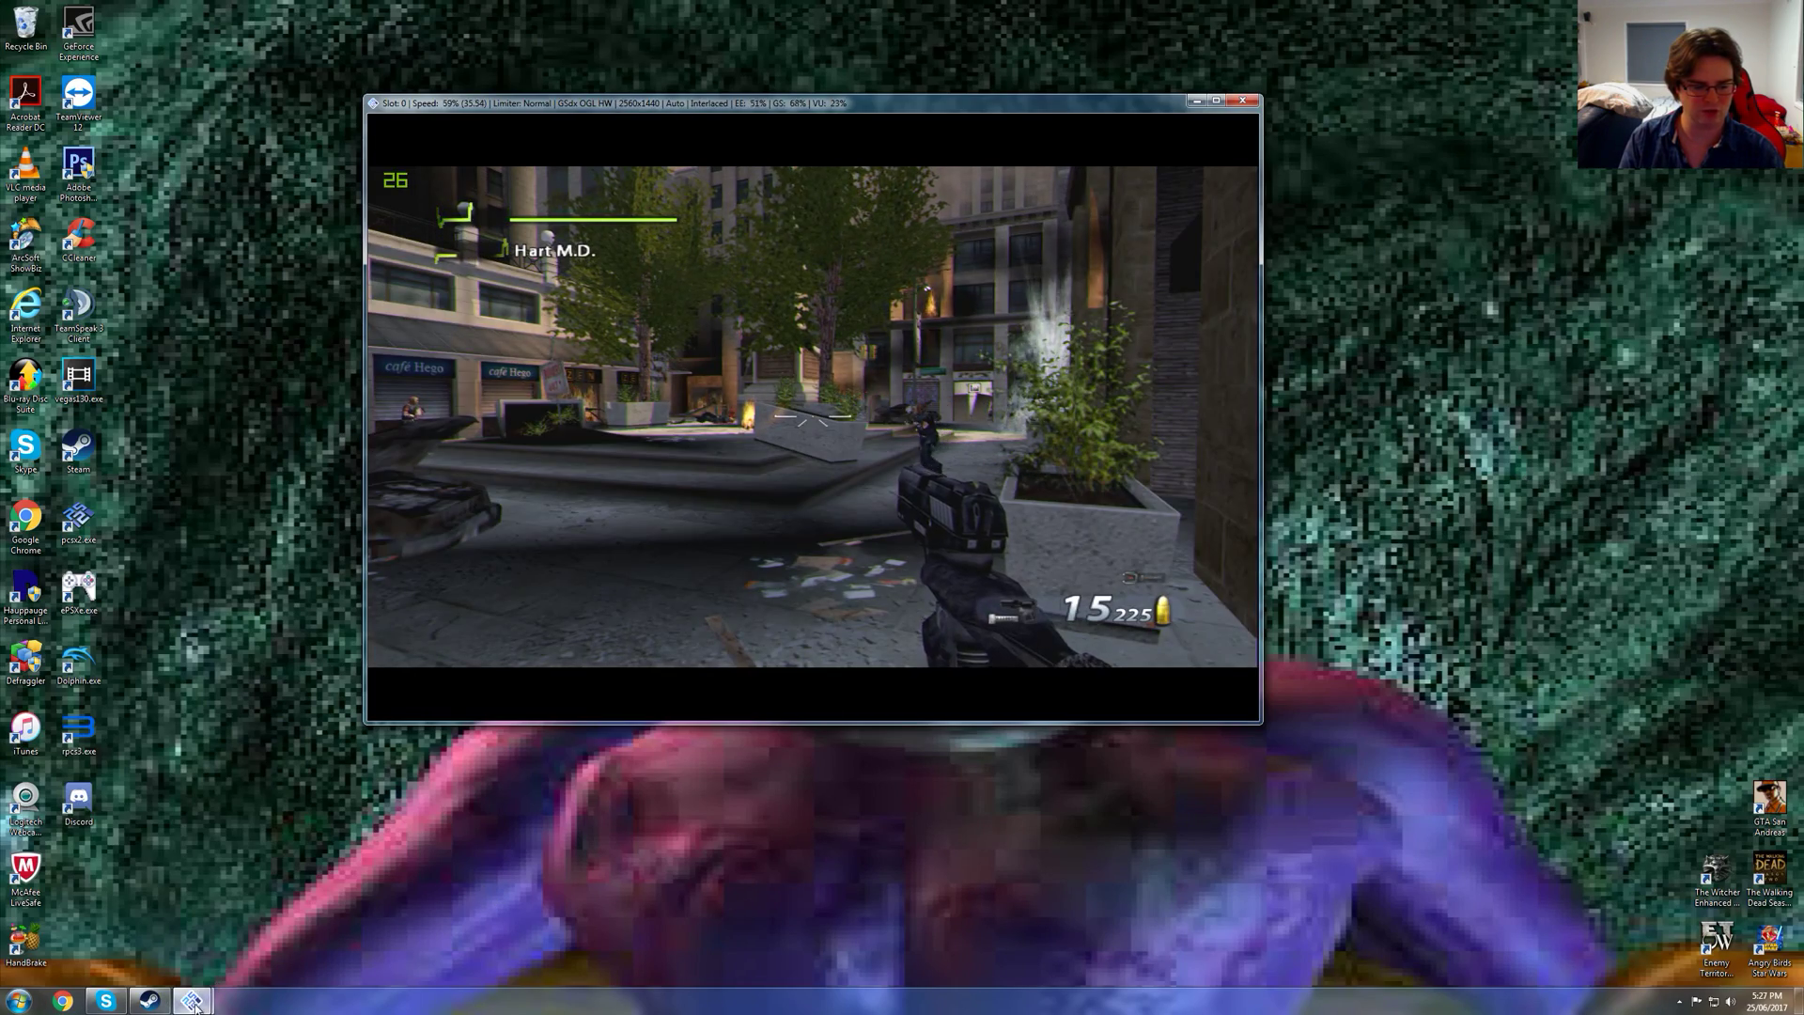
# Change the GSdx plugin renderer from OpenGL to Direct3D 11 (Hardware)
pyautogui.click(1023, 259)
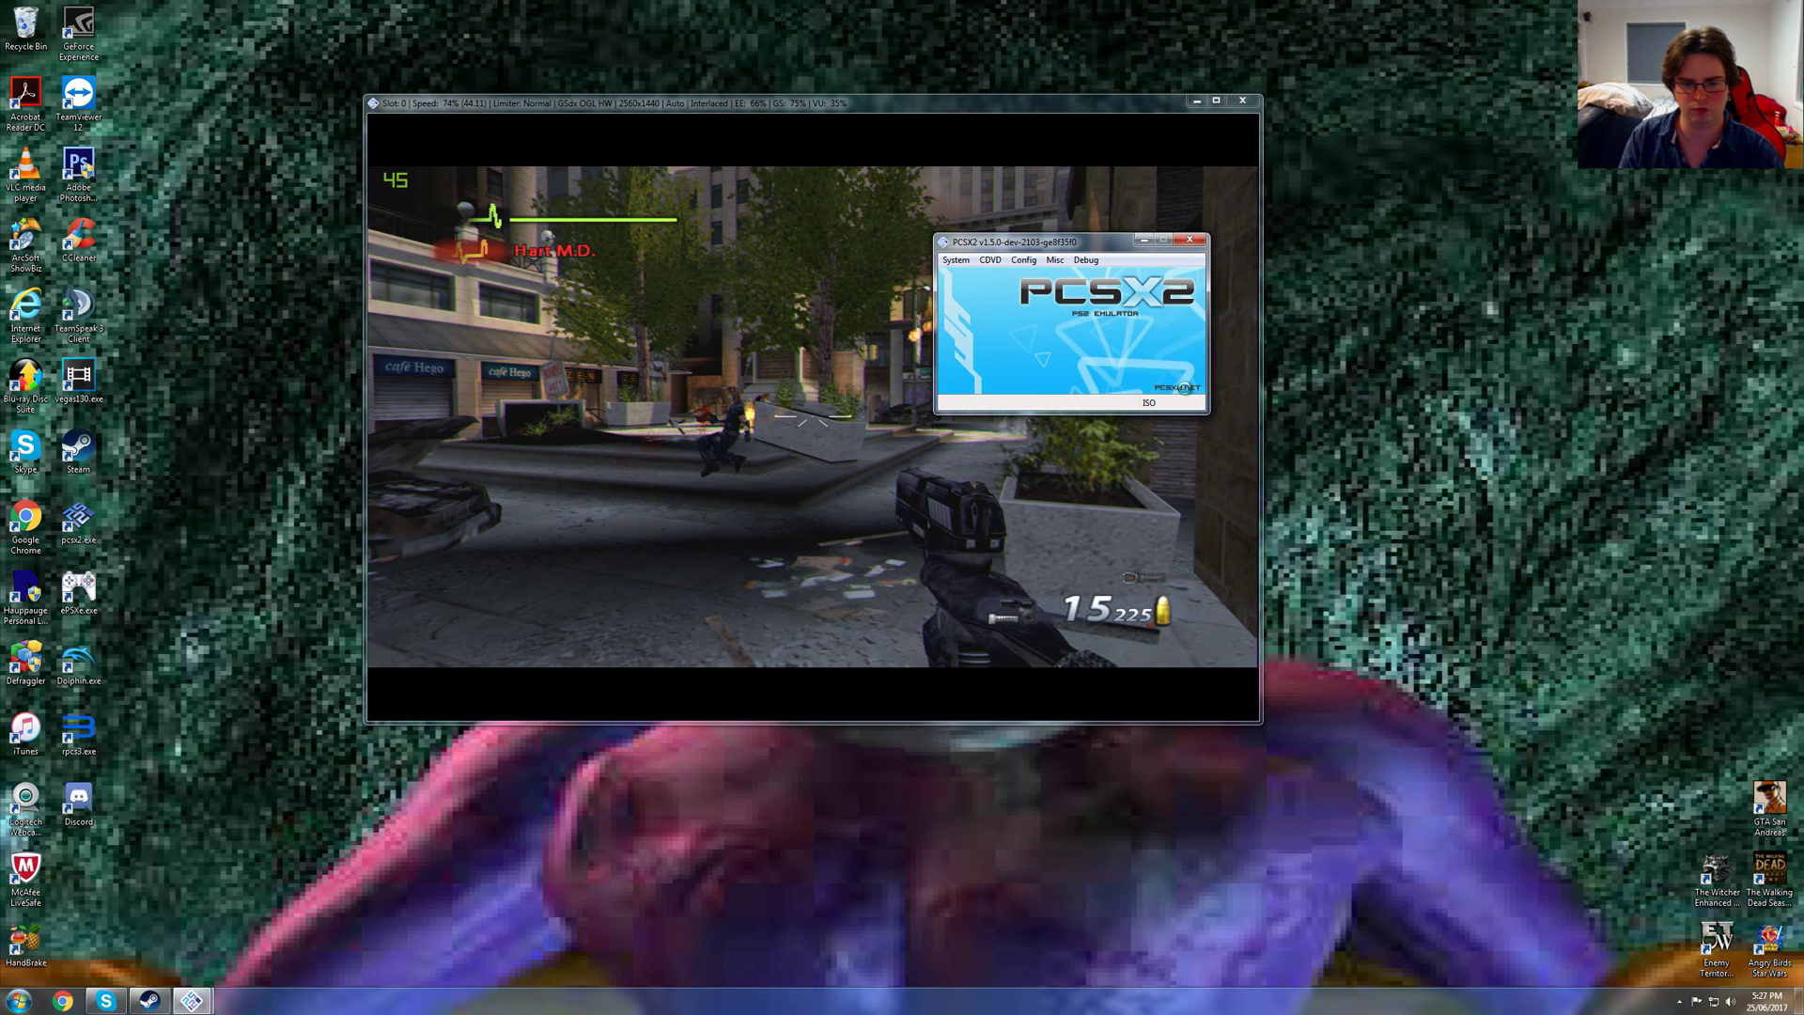
pyautogui.click(1021, 260)
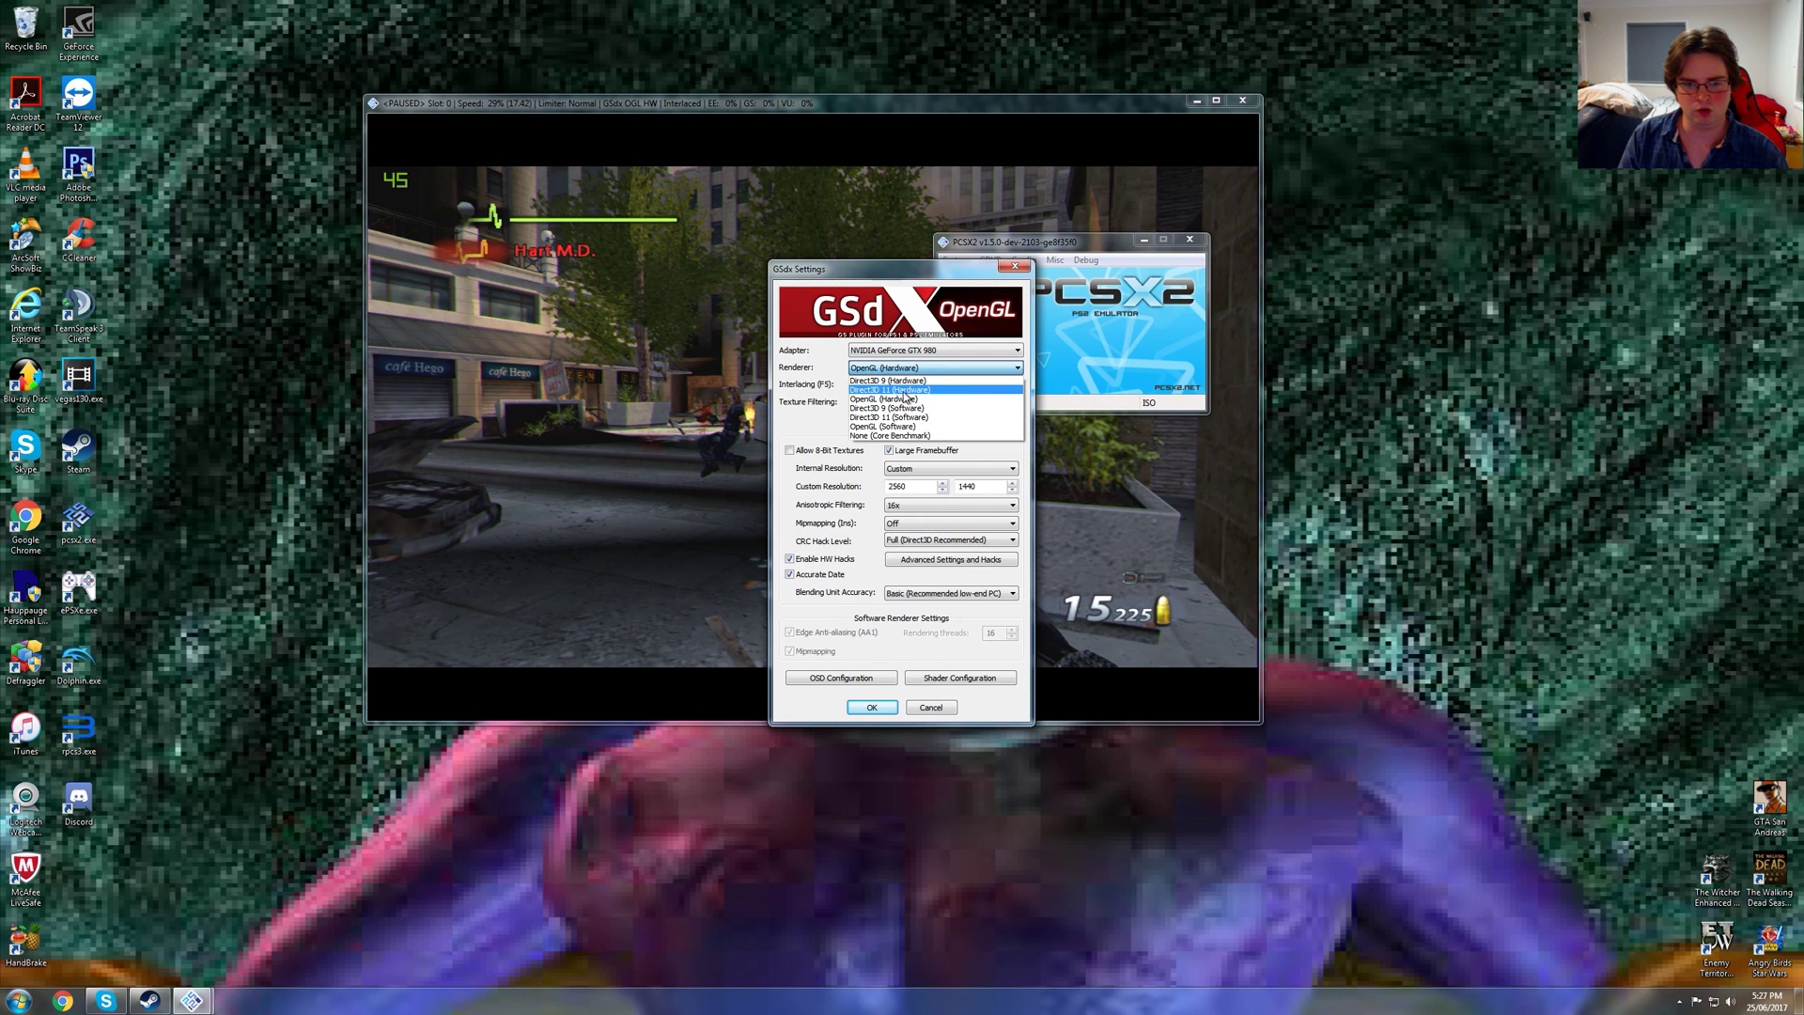
pyautogui.click(886, 389)
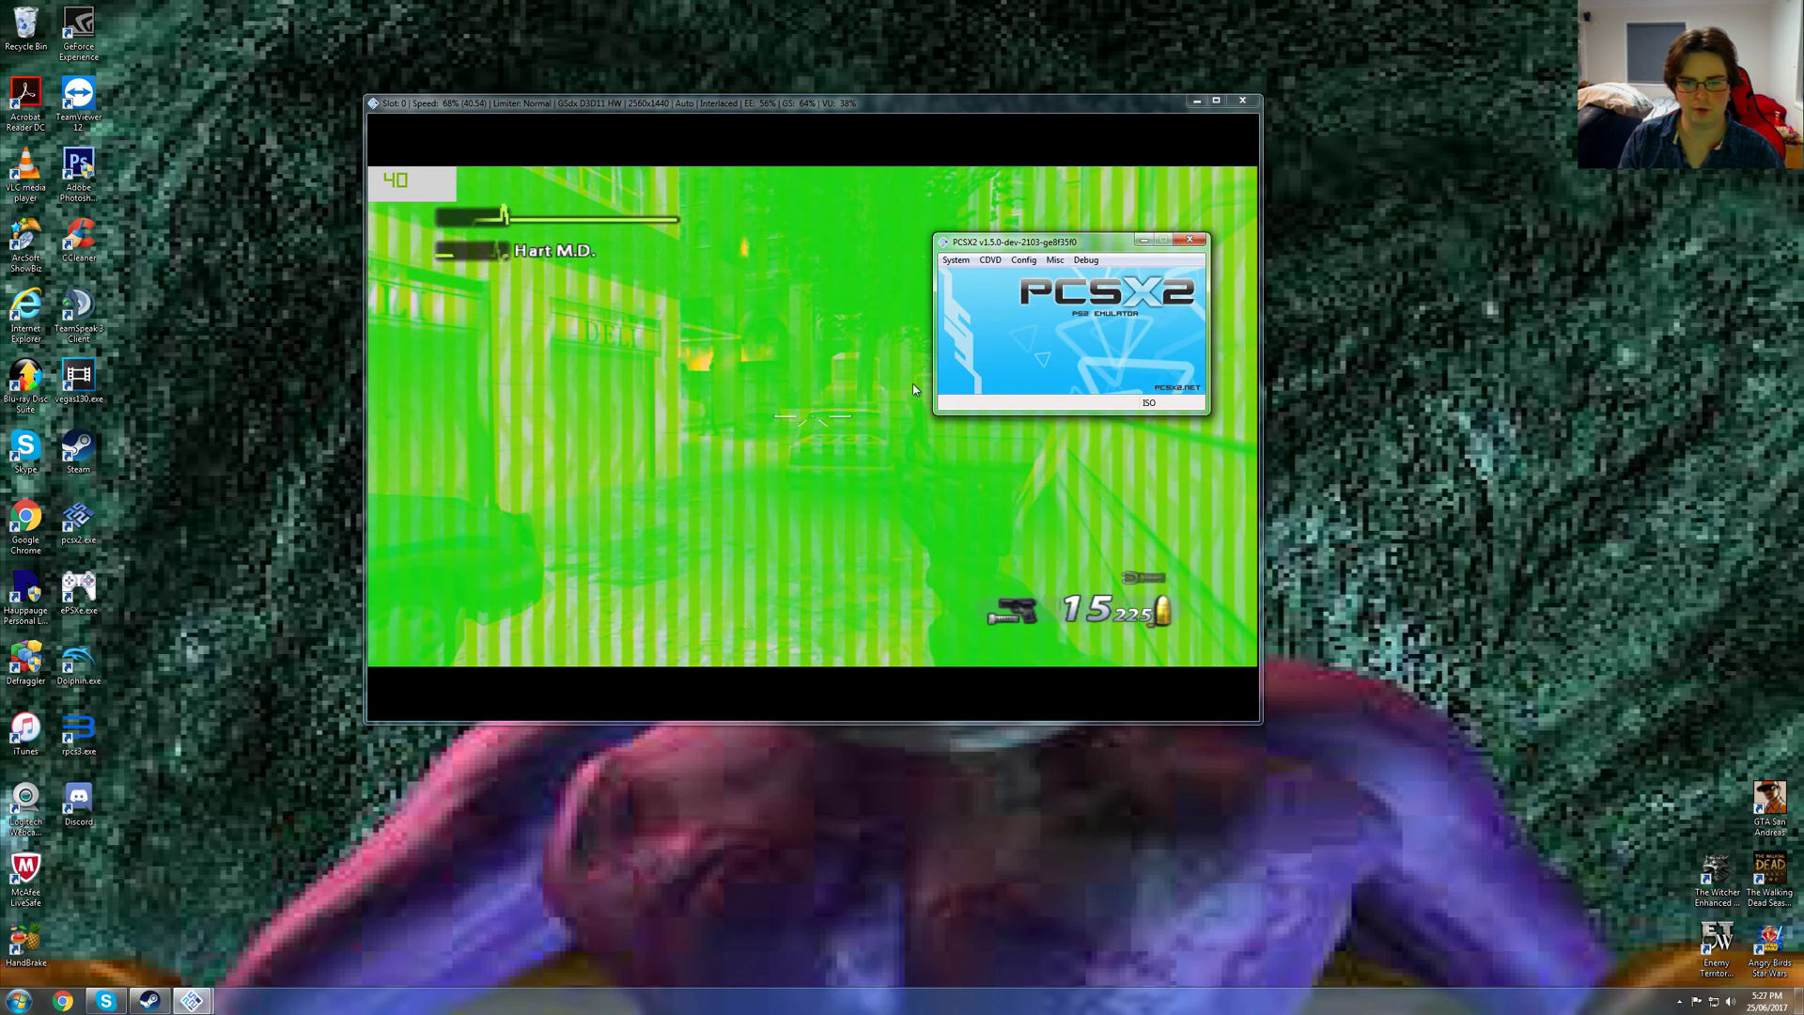
# Pause and restore the OpenGL (Hardware) renderer with Allow 8-bit Textures ticked, then resume
pyautogui.click(1021, 260)
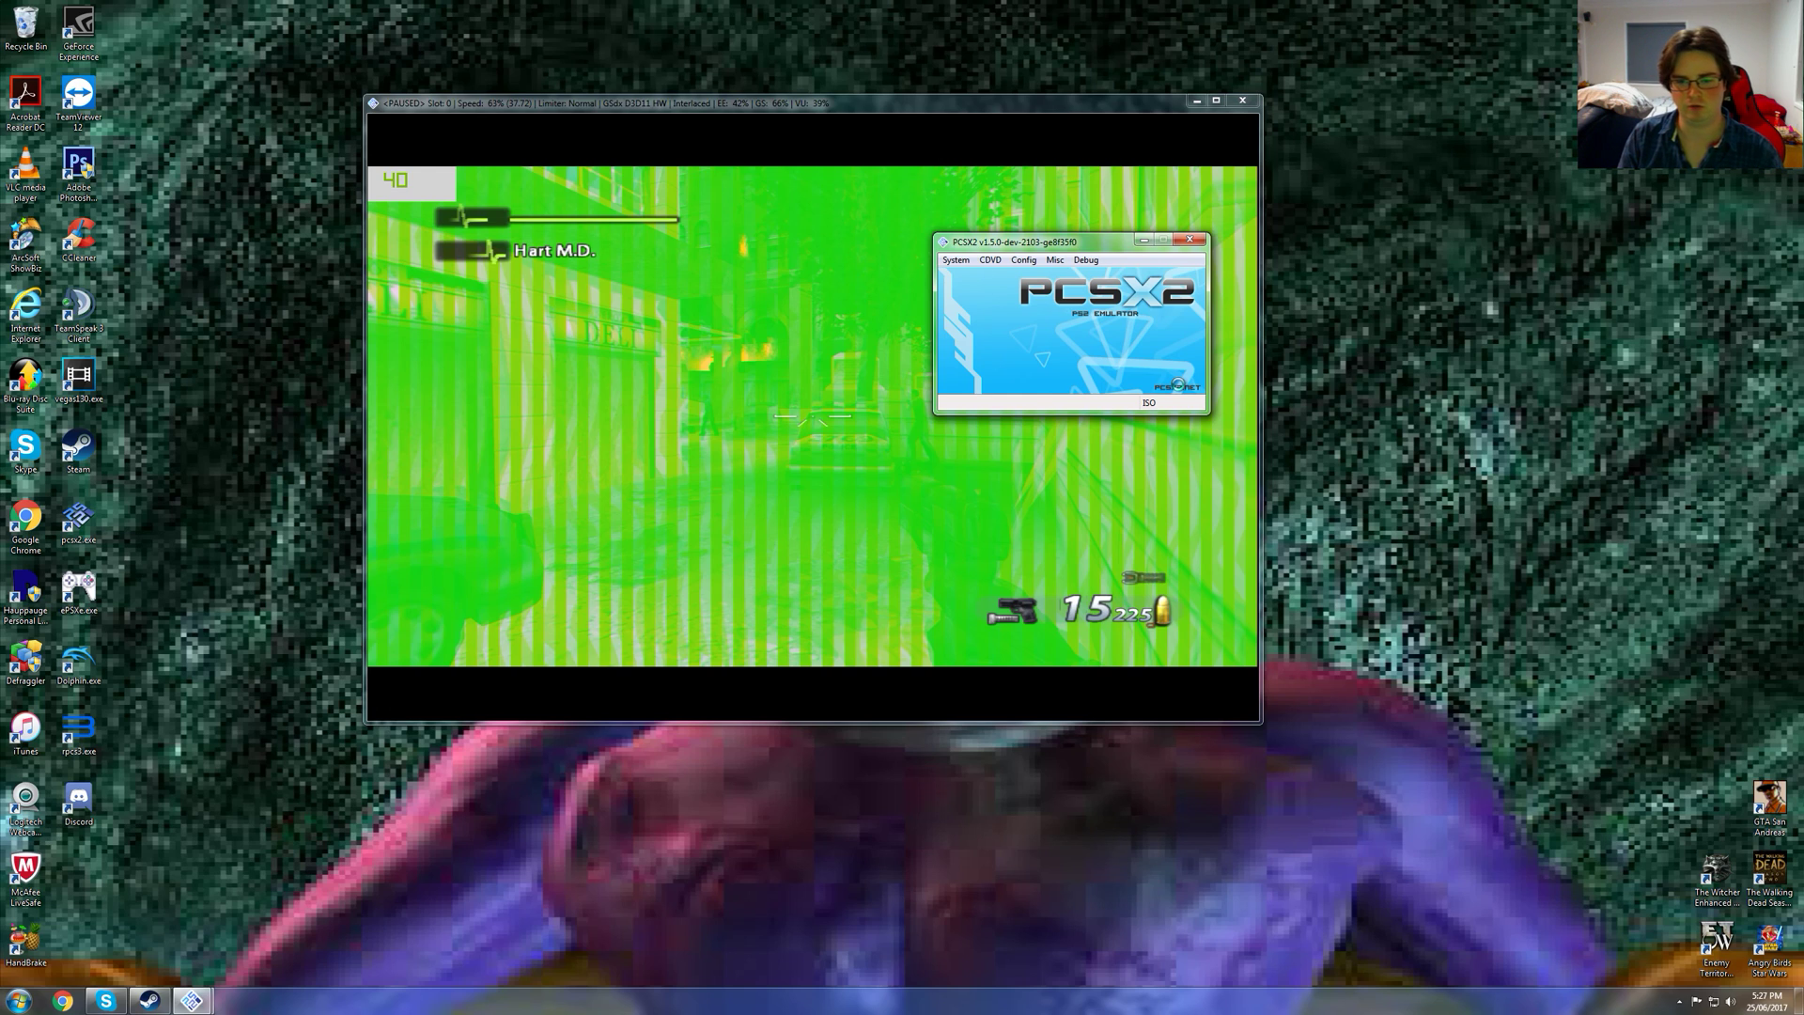
pyautogui.click(988, 259)
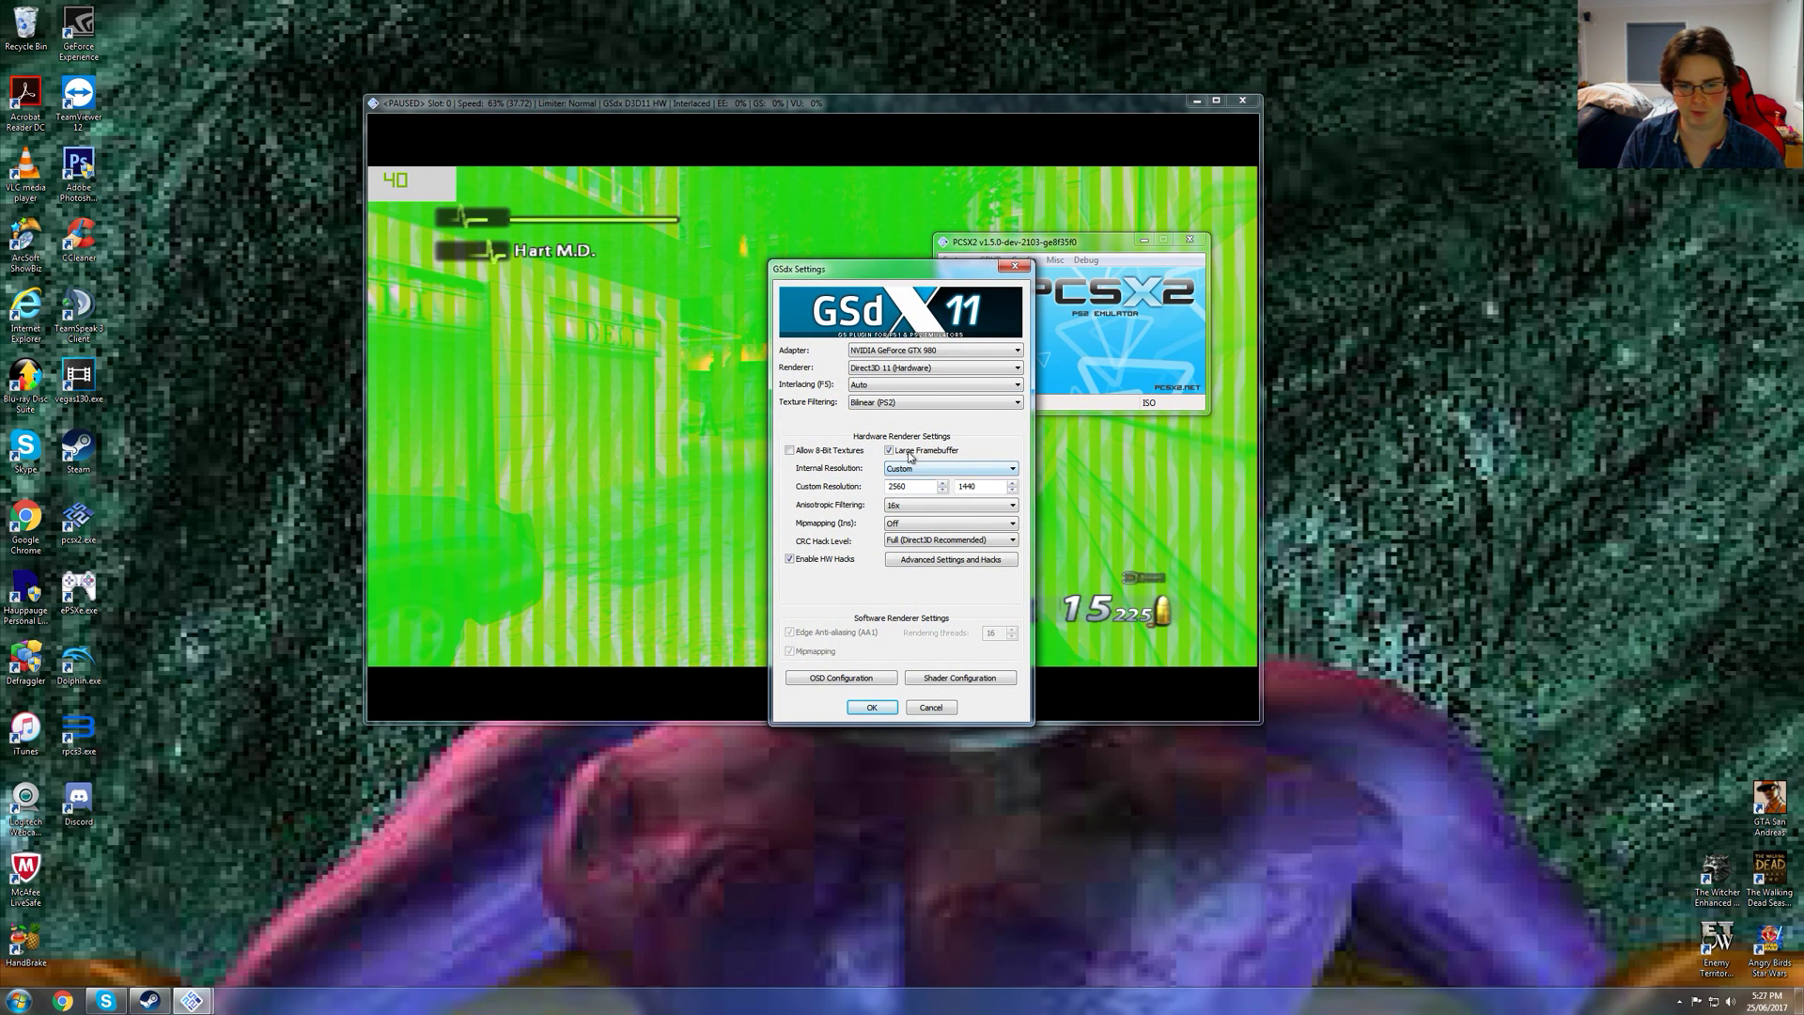
pyautogui.click(932, 368)
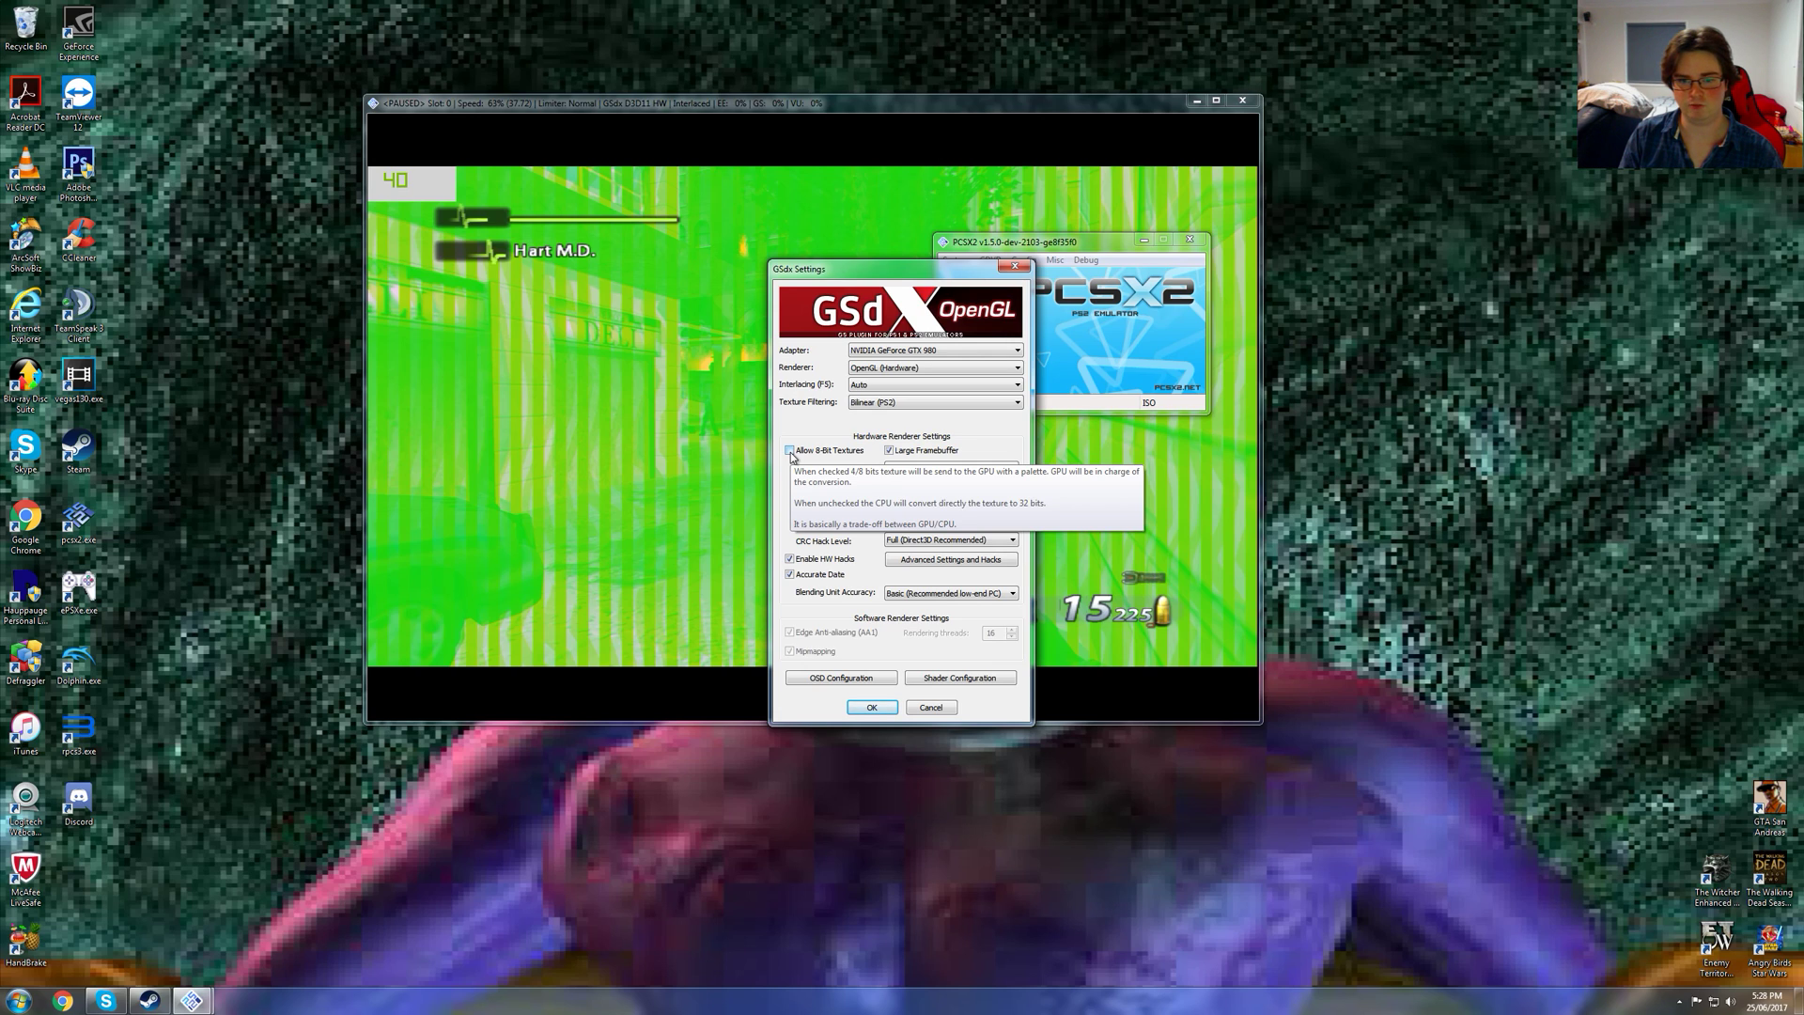
pyautogui.click(789, 450)
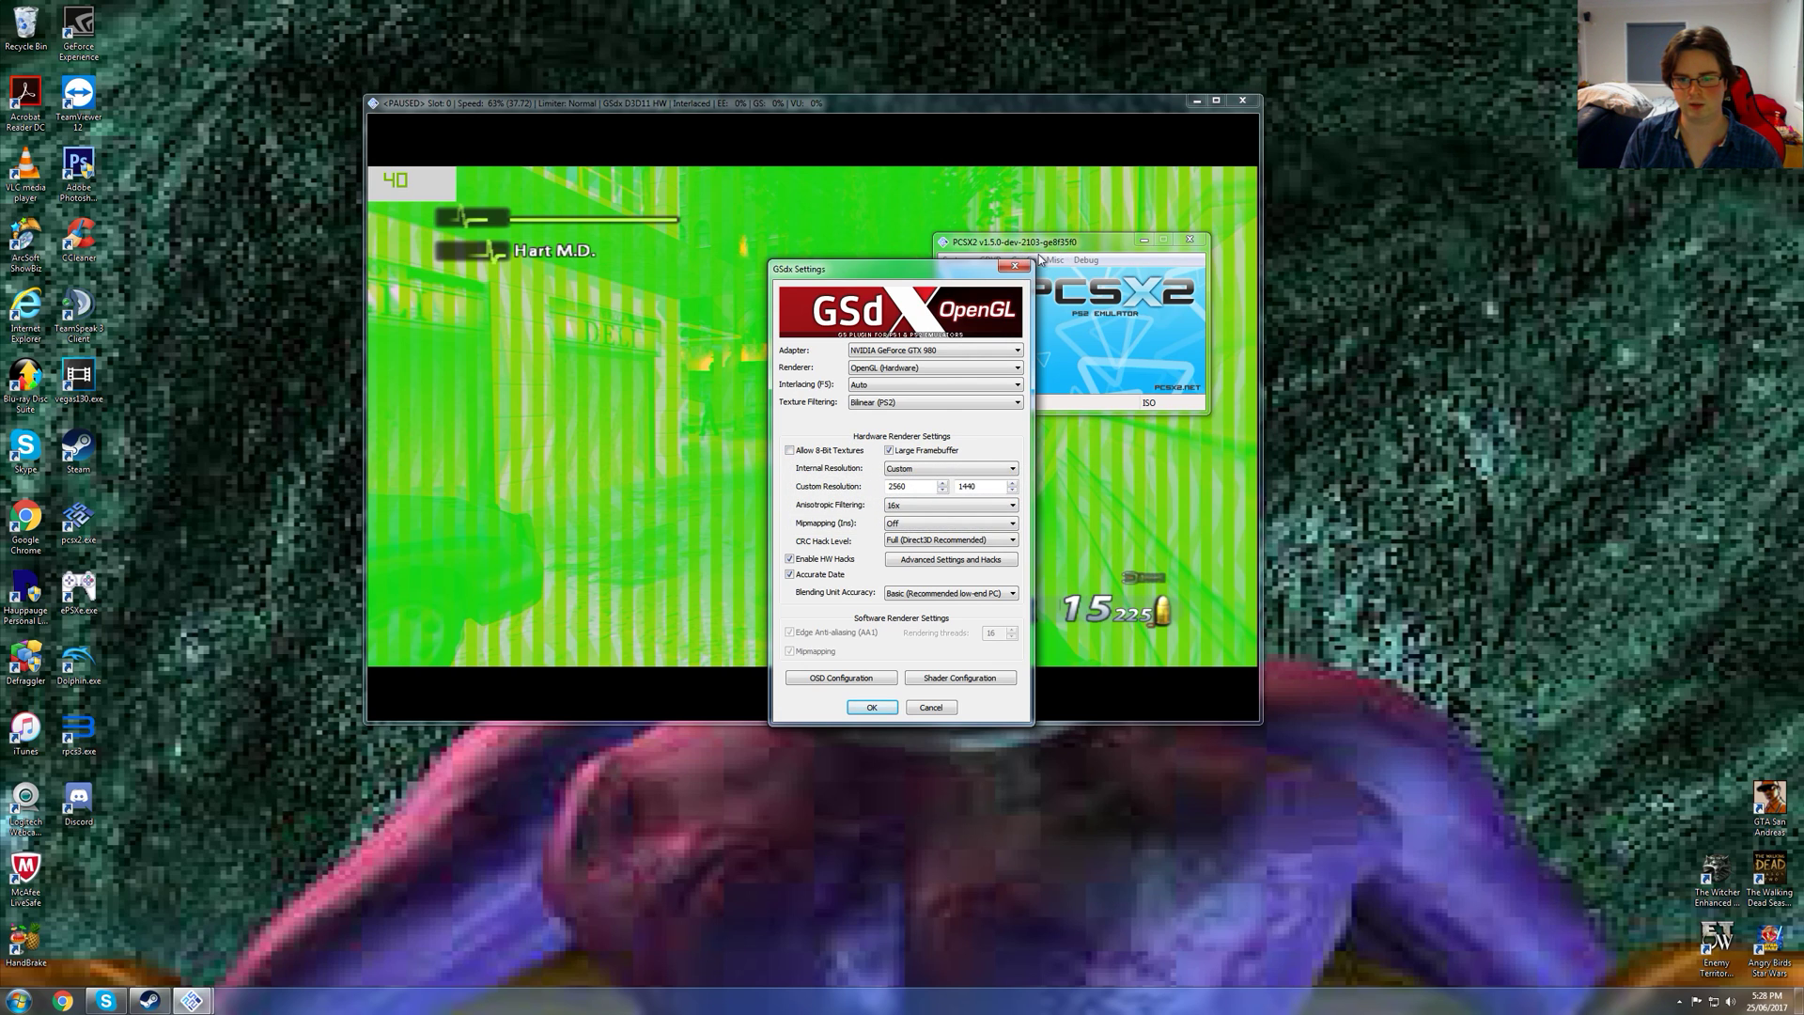
pyautogui.moveTo(790, 450)
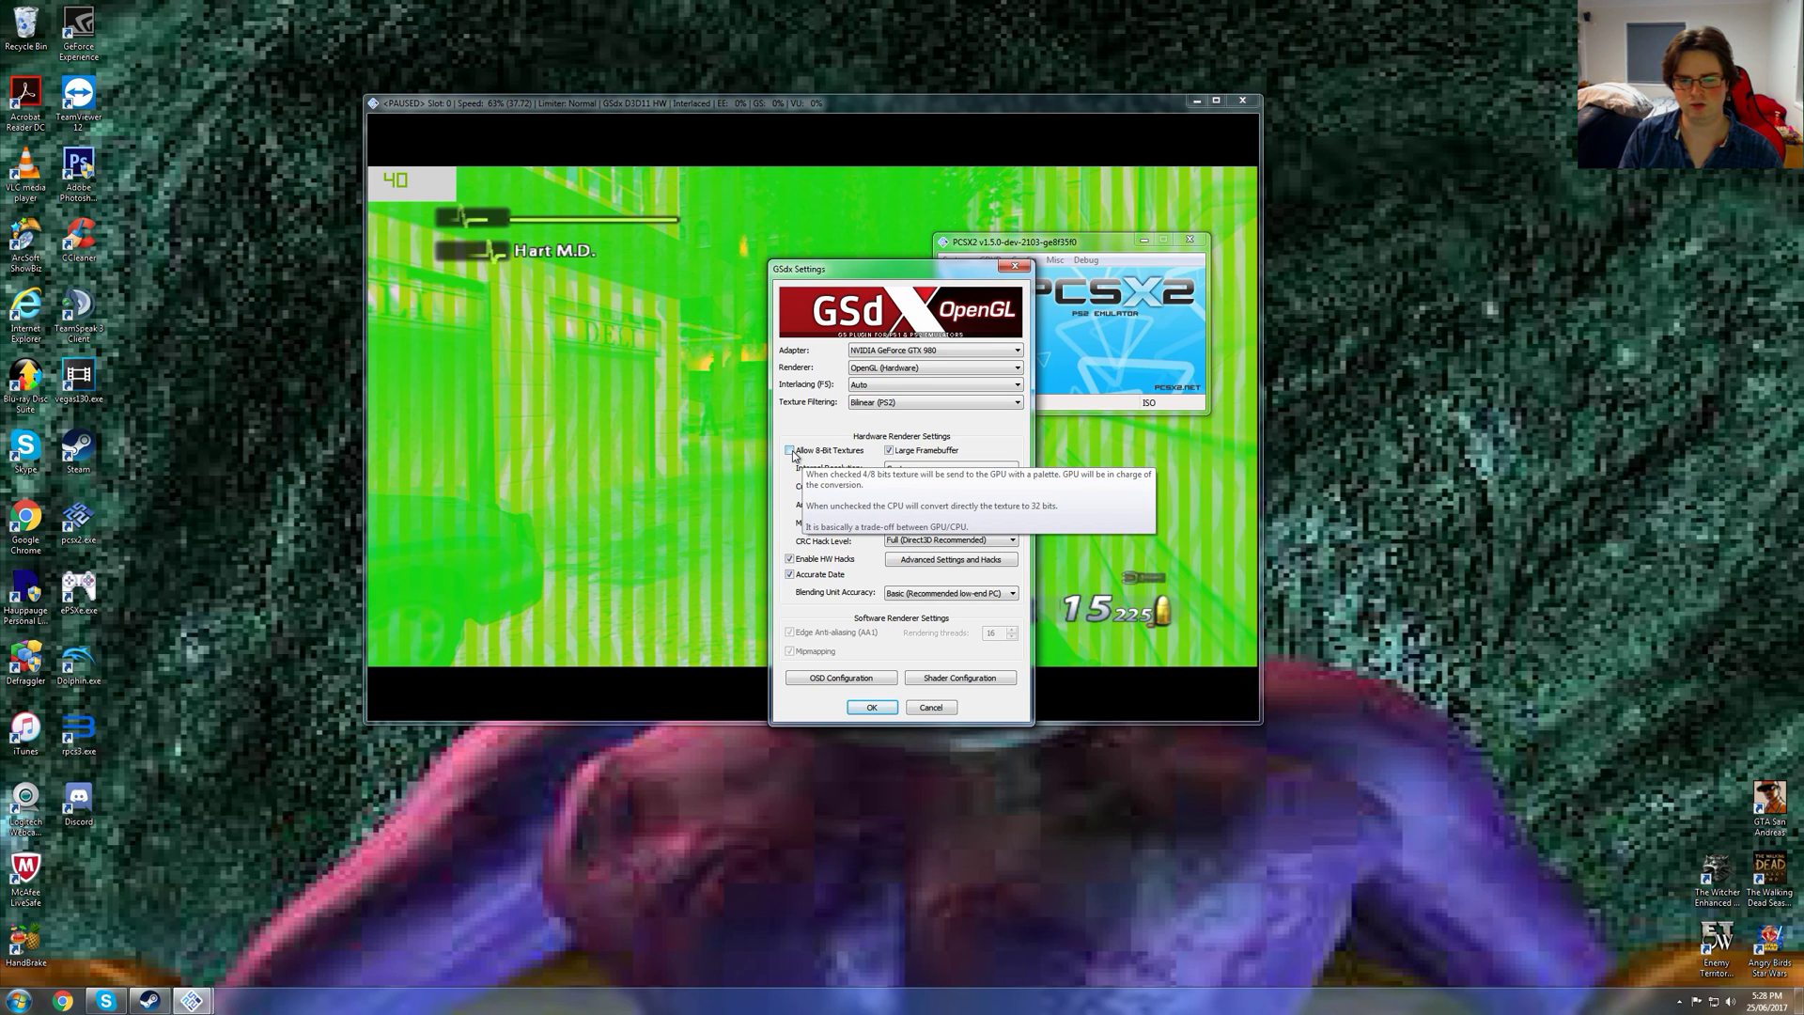
pyautogui.click(789, 450)
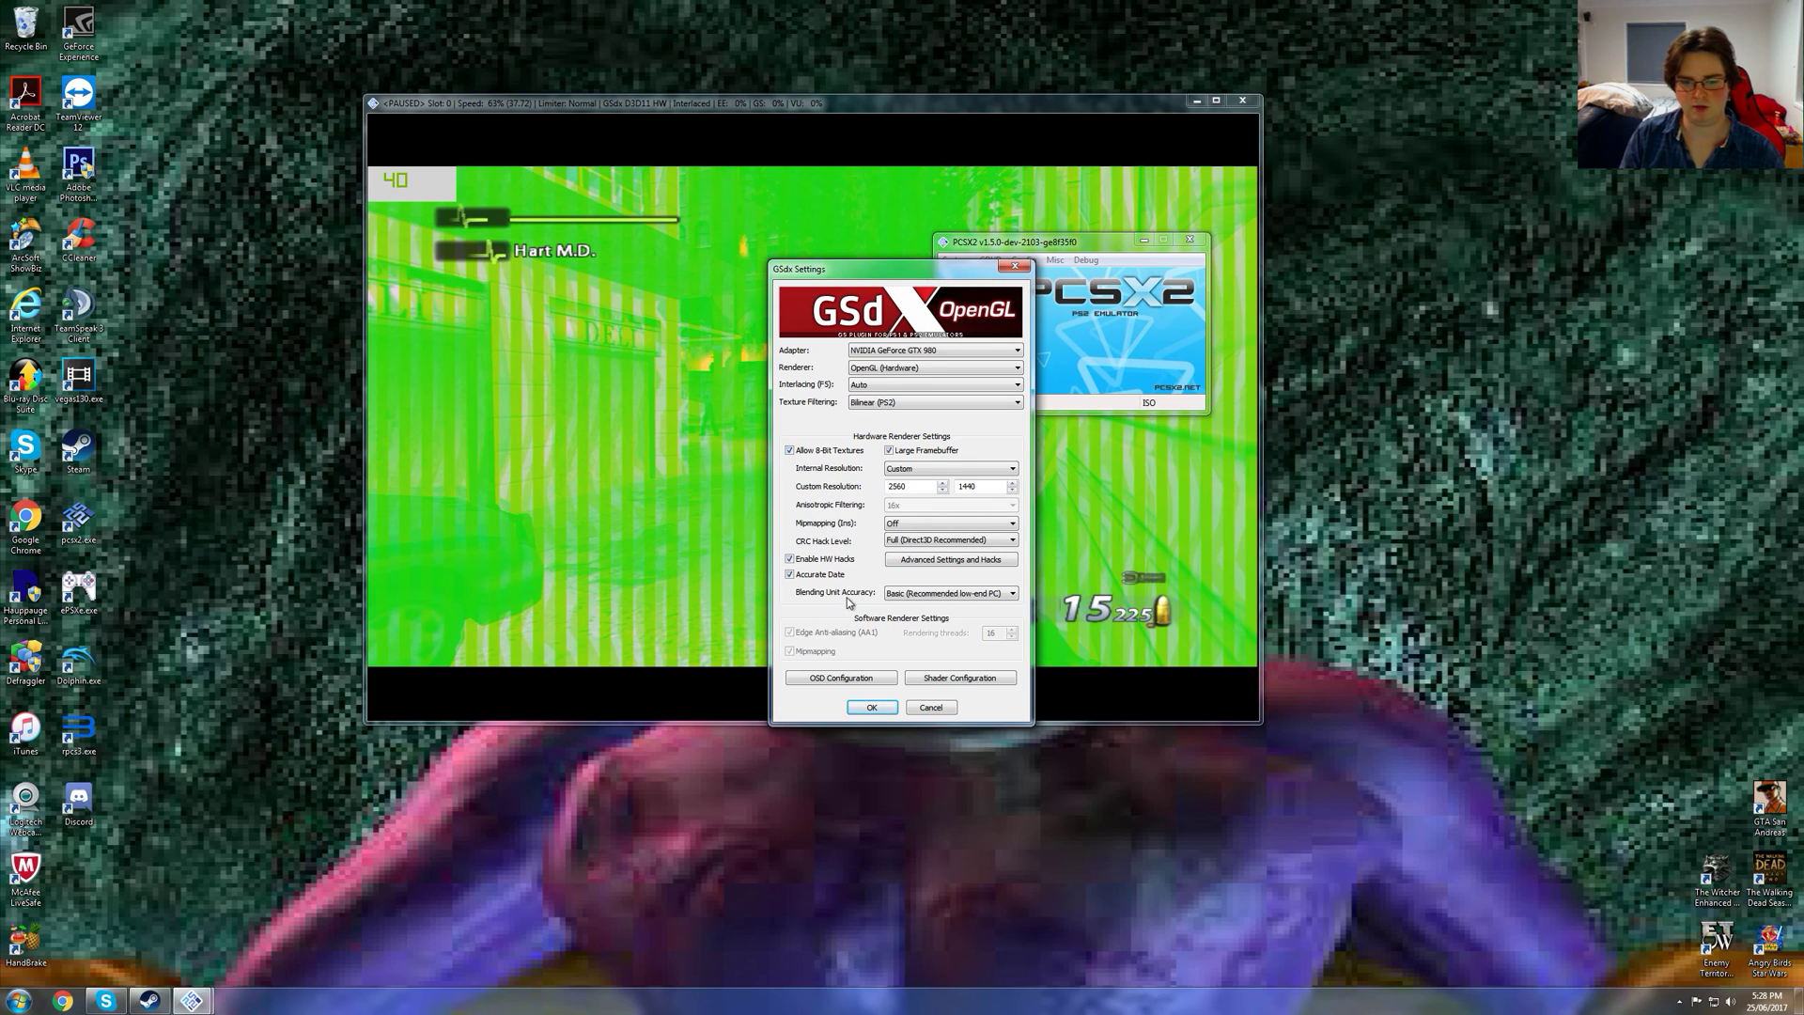
pyautogui.moveTo(881, 514)
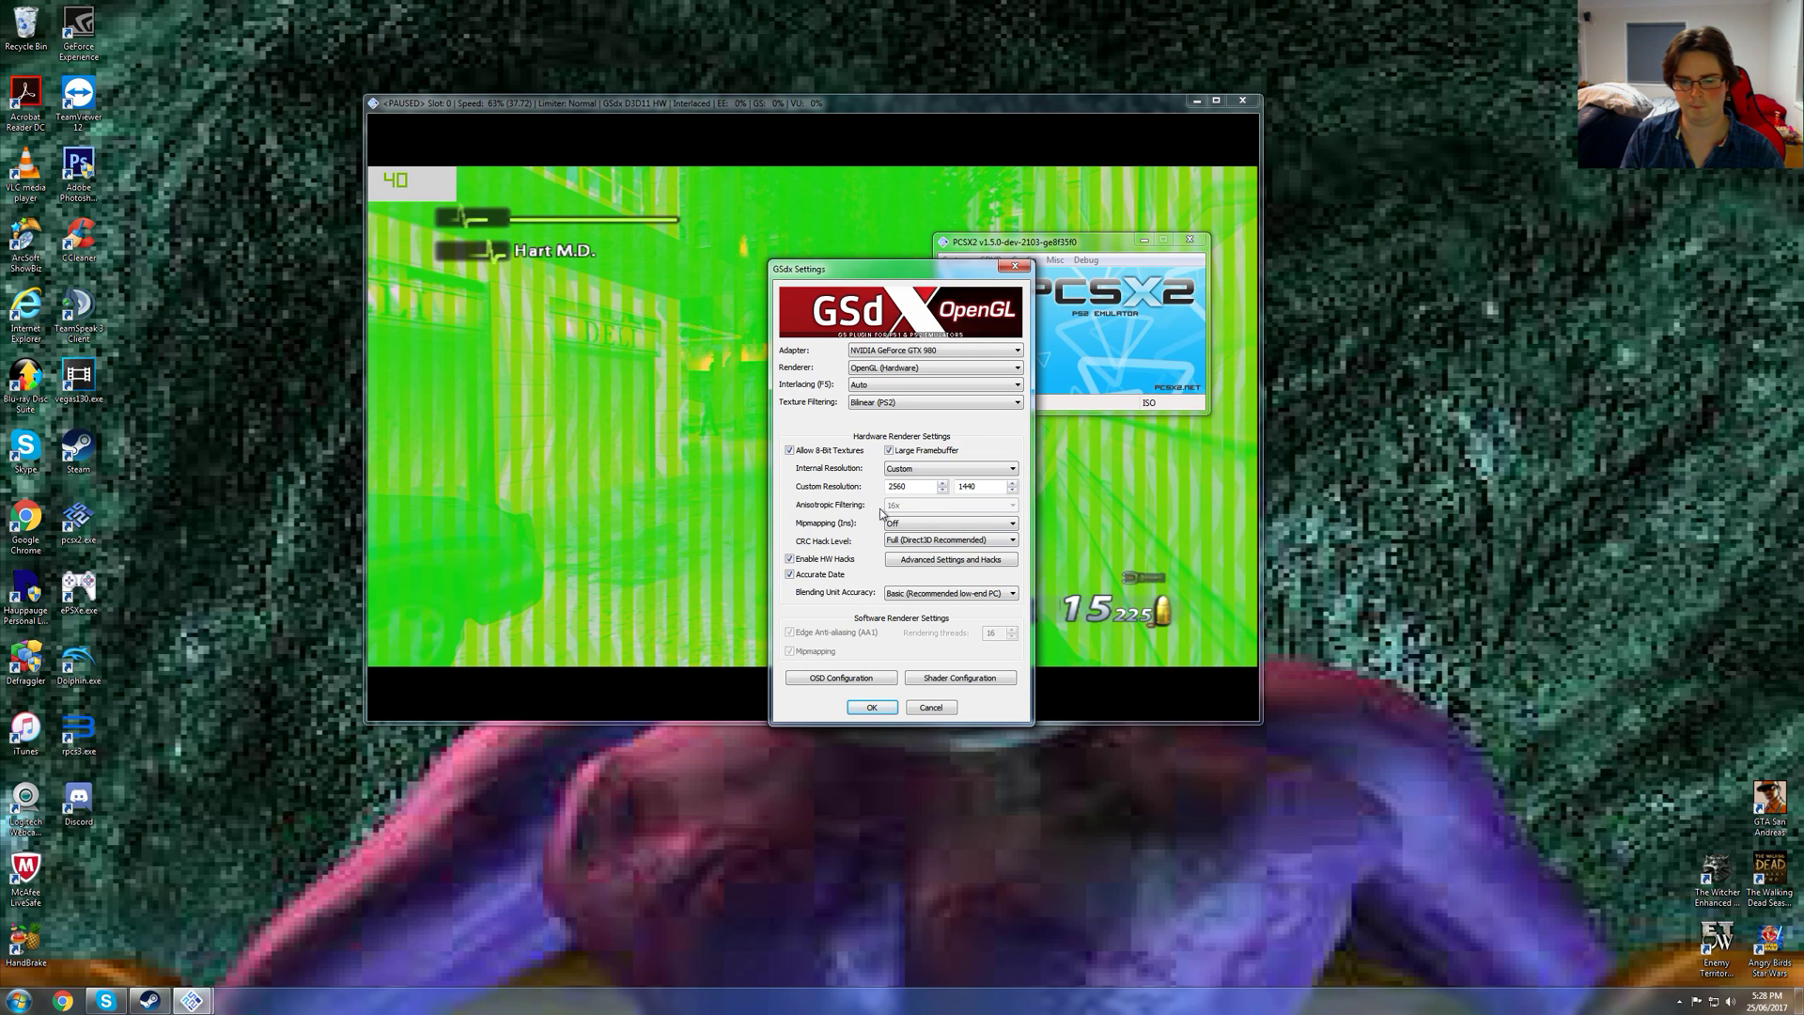
pyautogui.moveTo(882, 514)
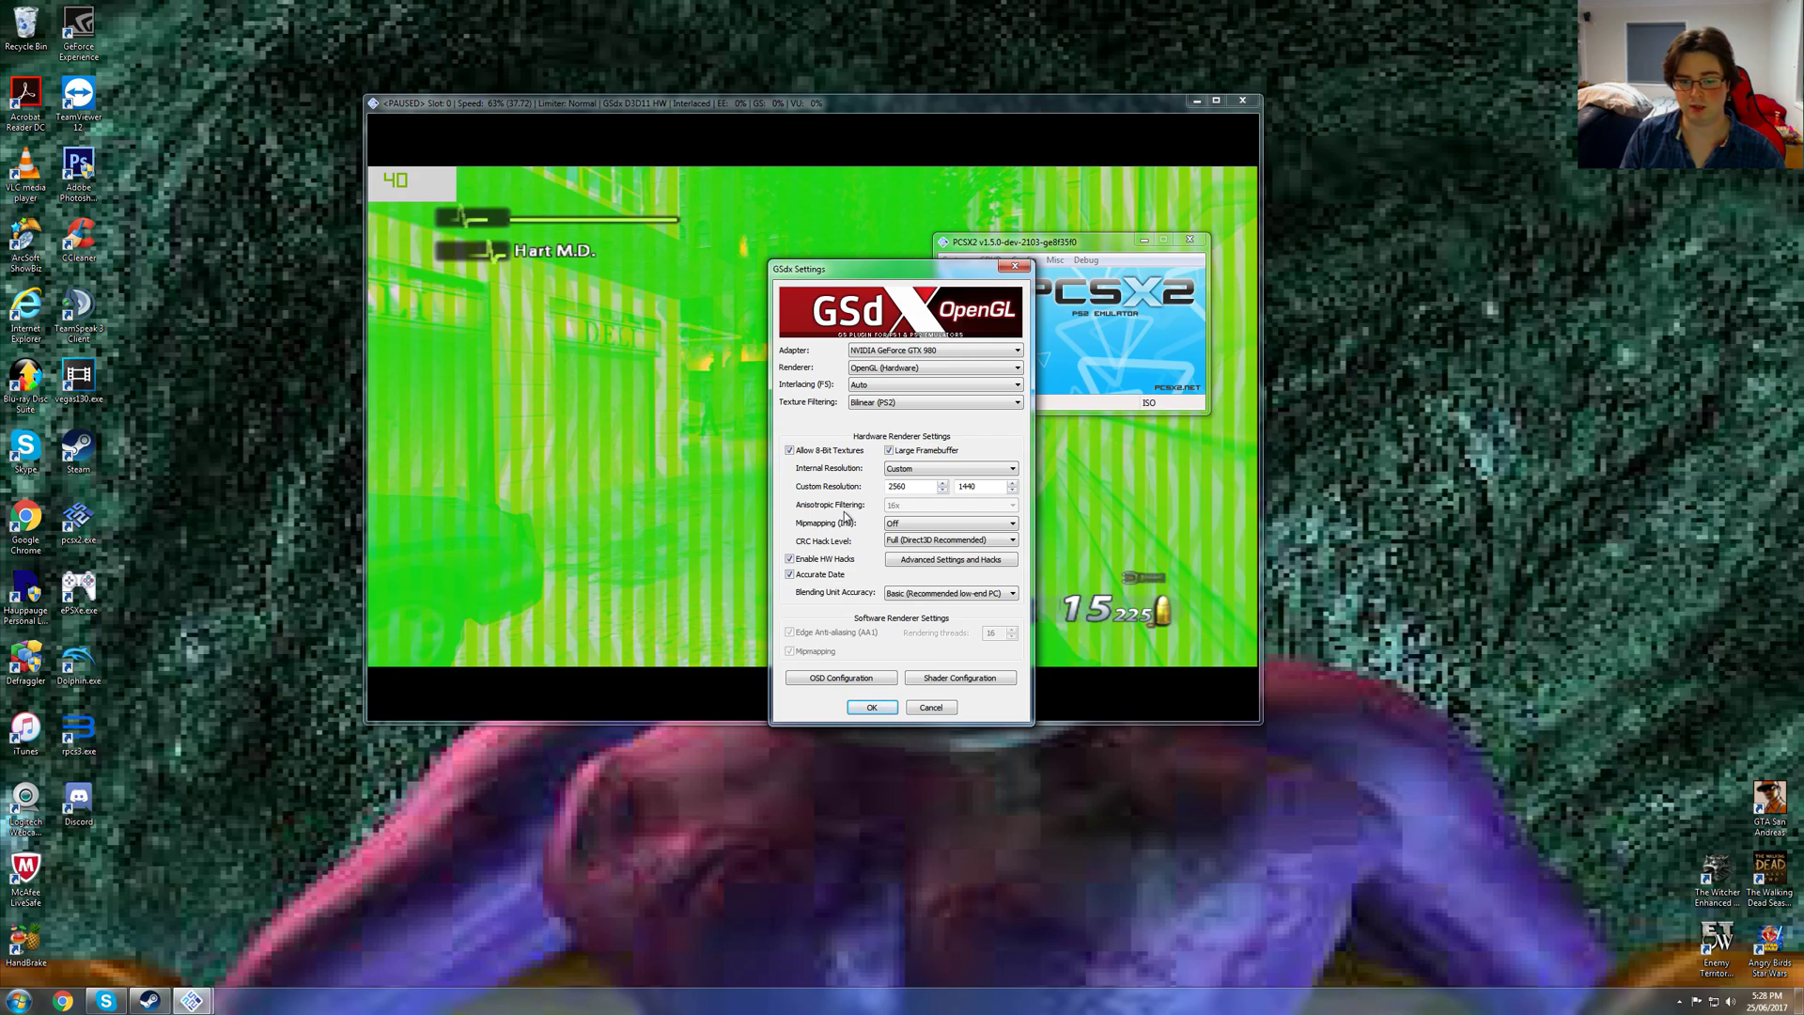
pyautogui.click(871, 706)
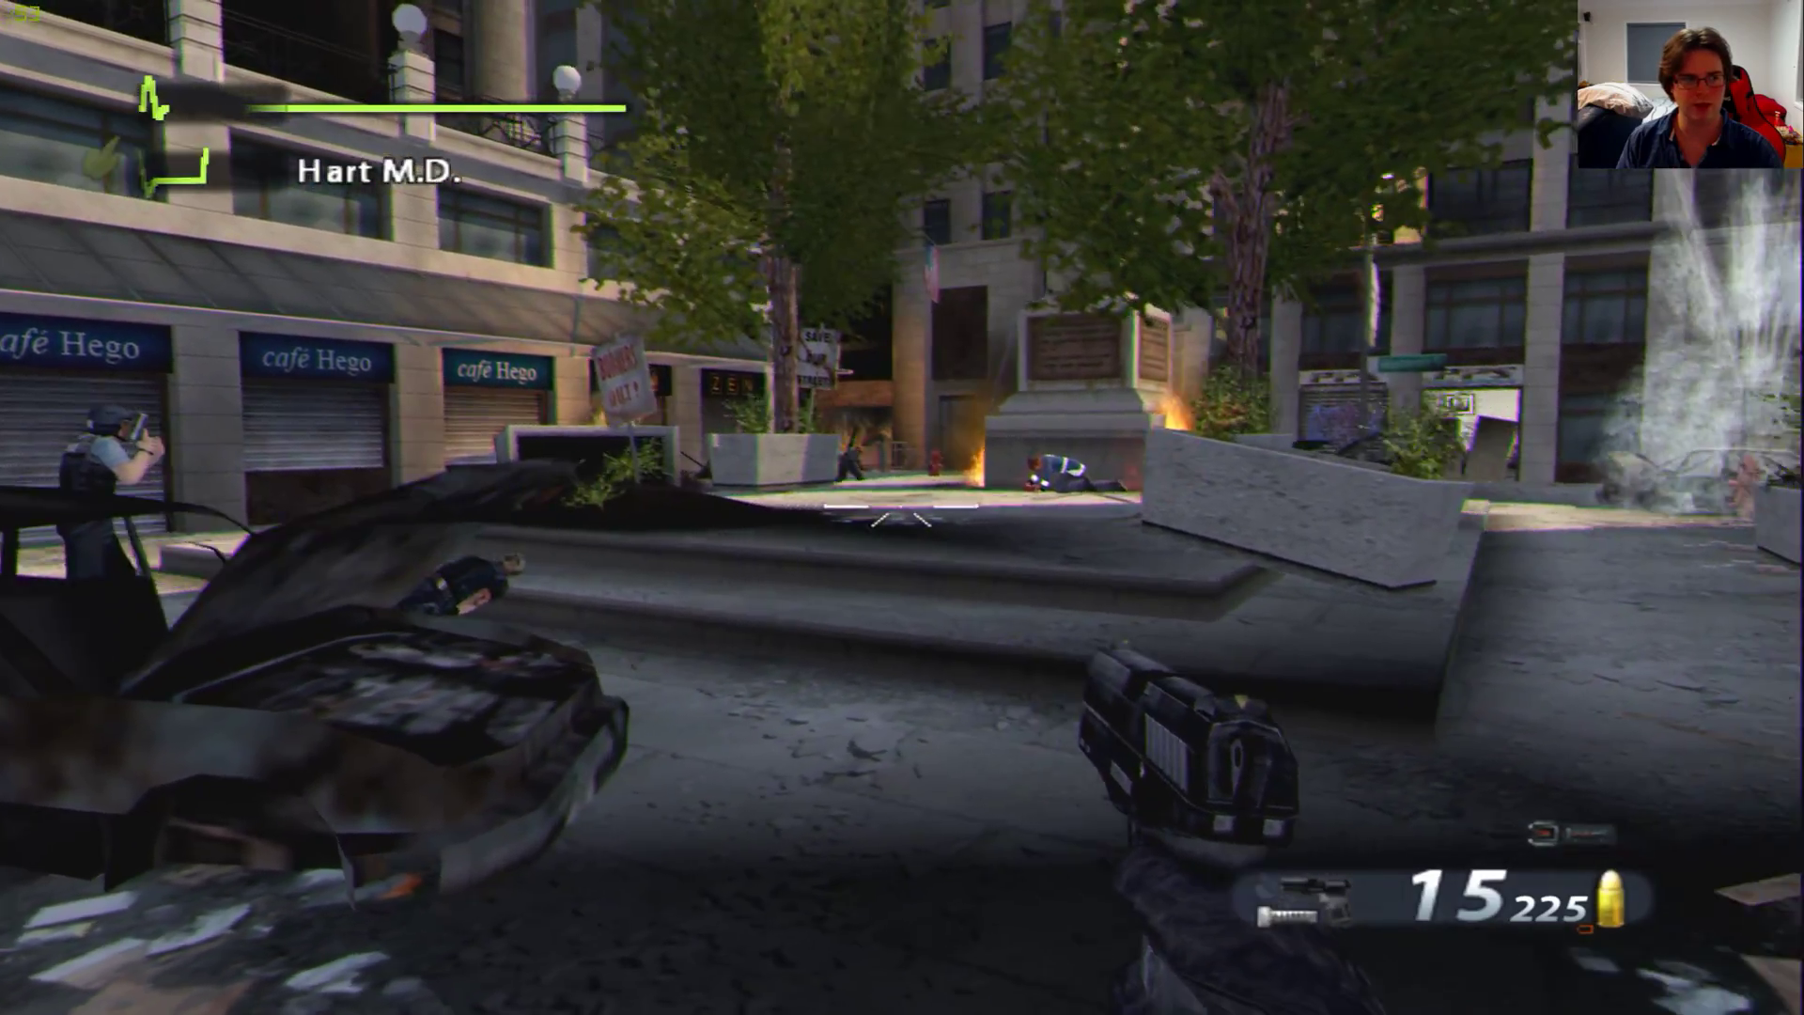
pyautogui.moveTo(902, 507)
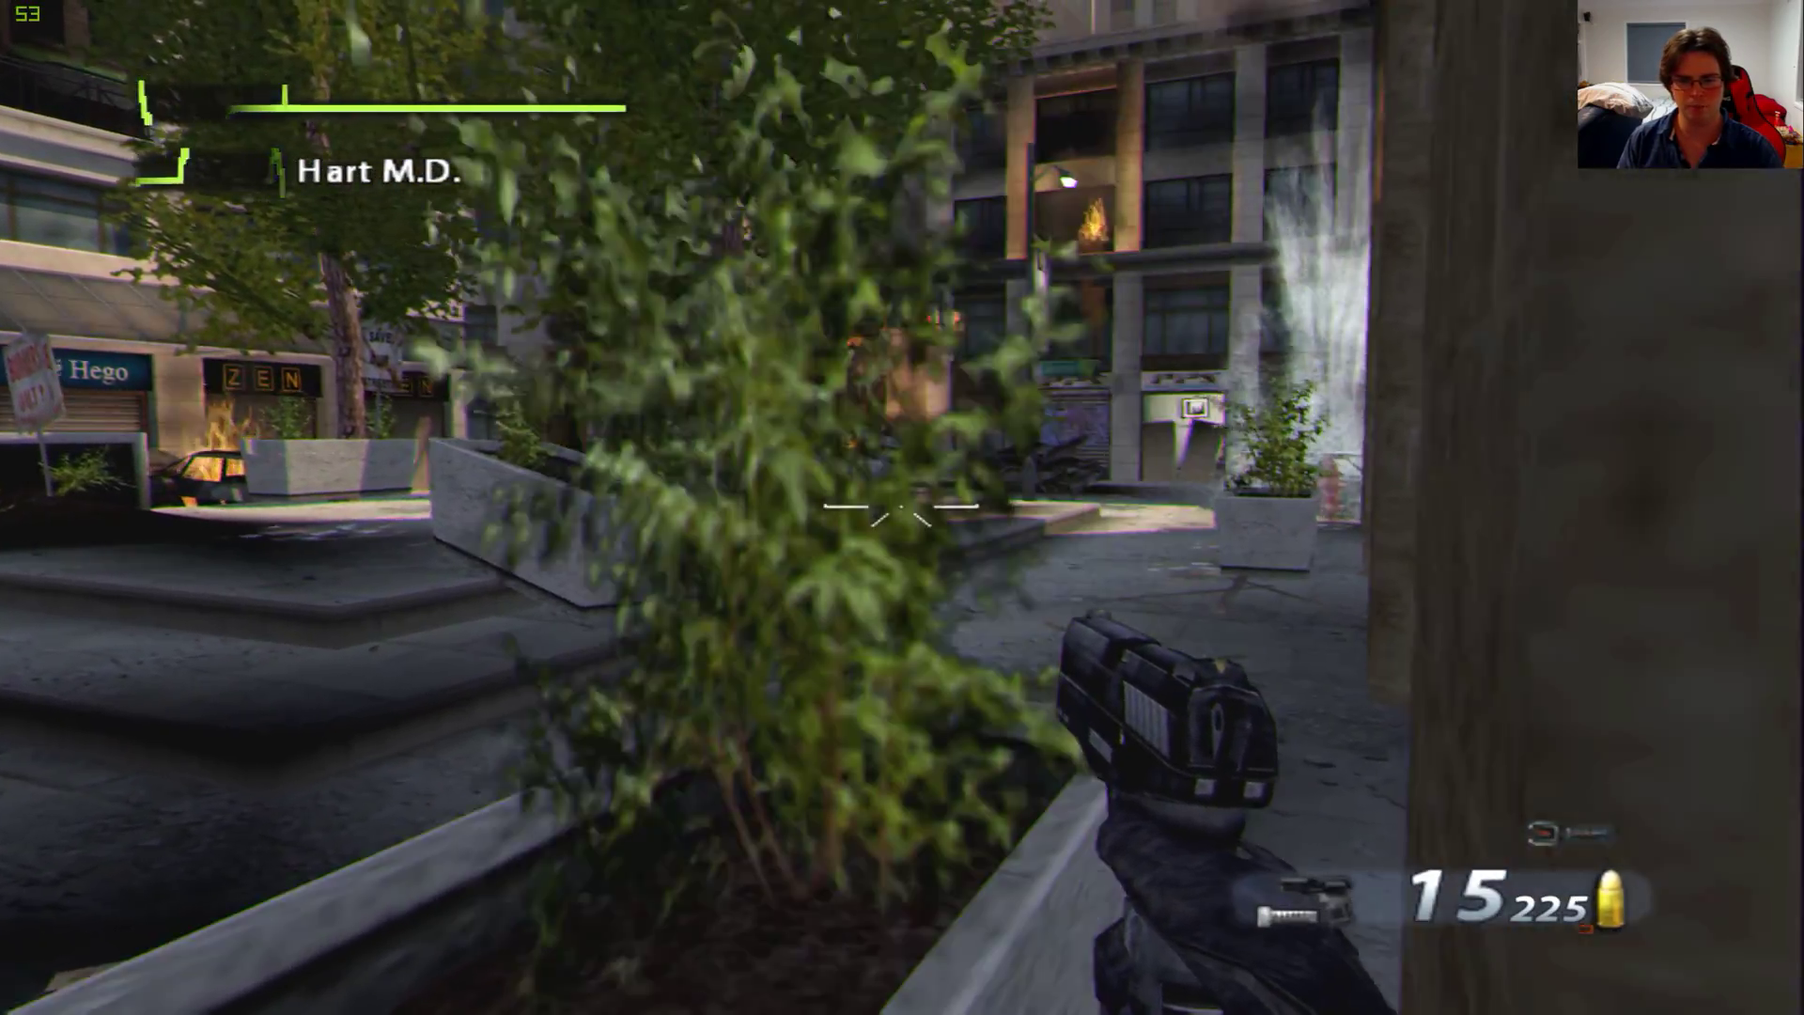
pyautogui.moveTo(902, 508)
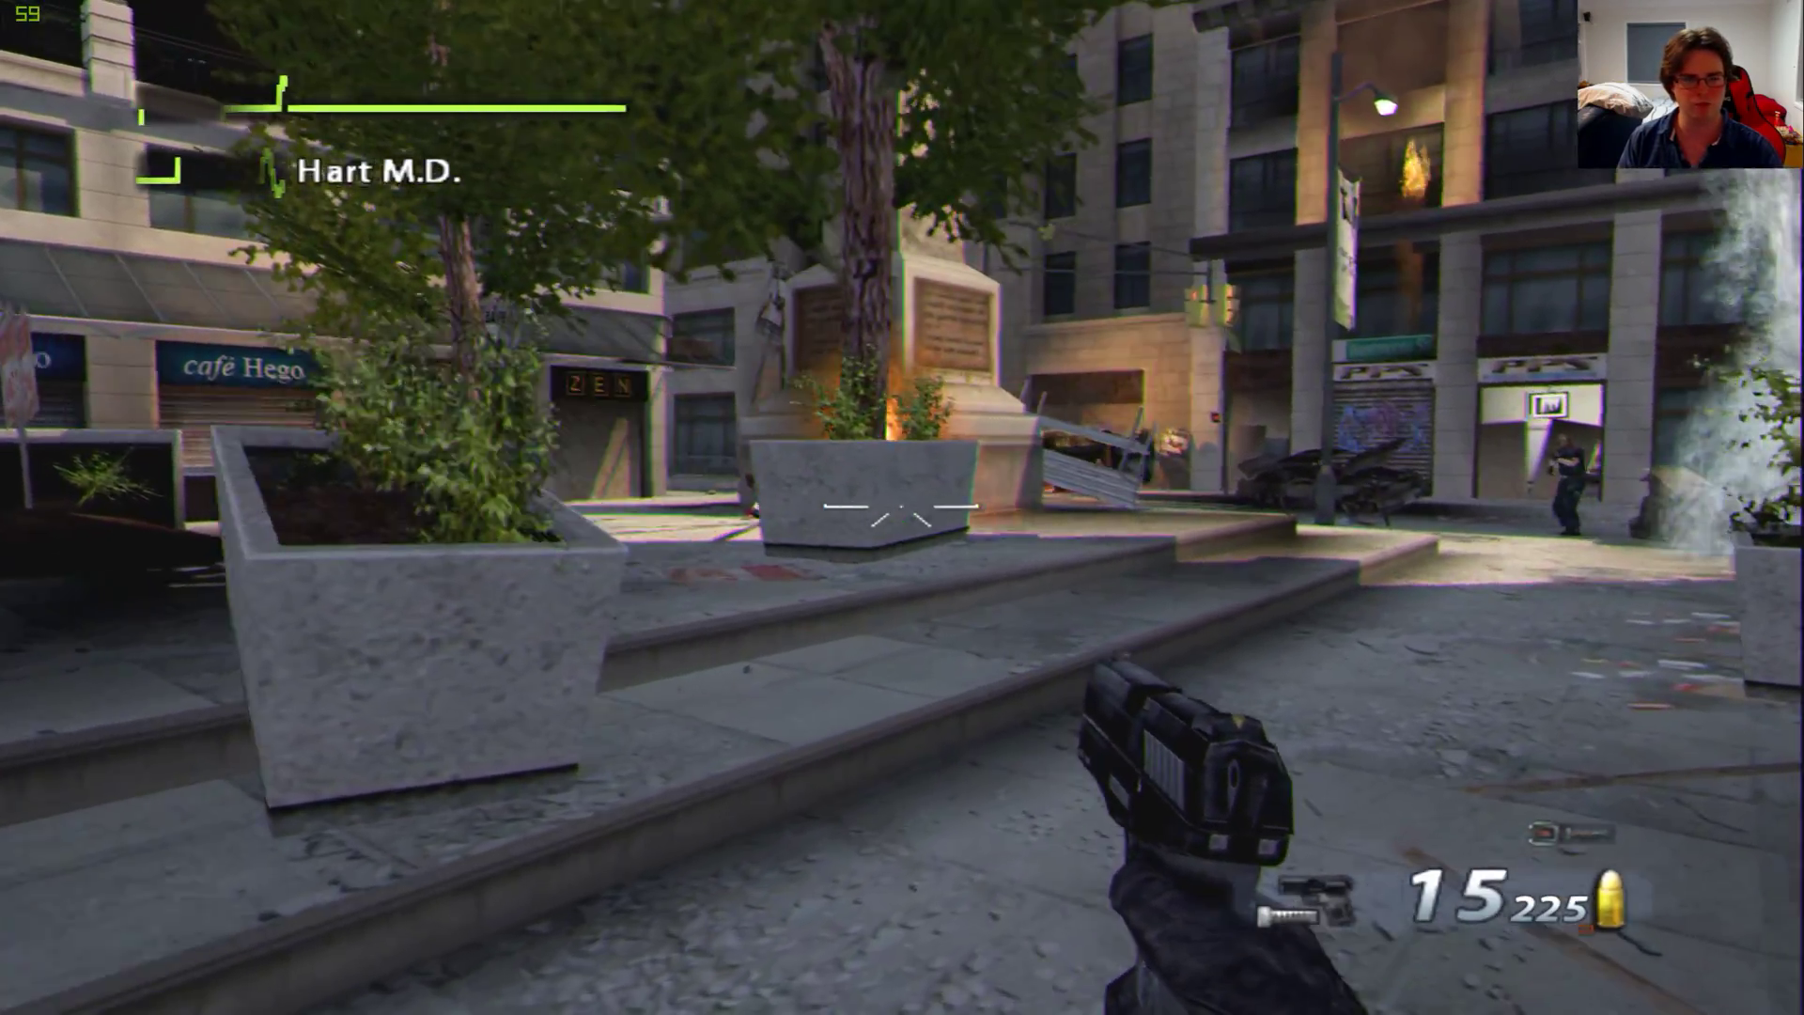